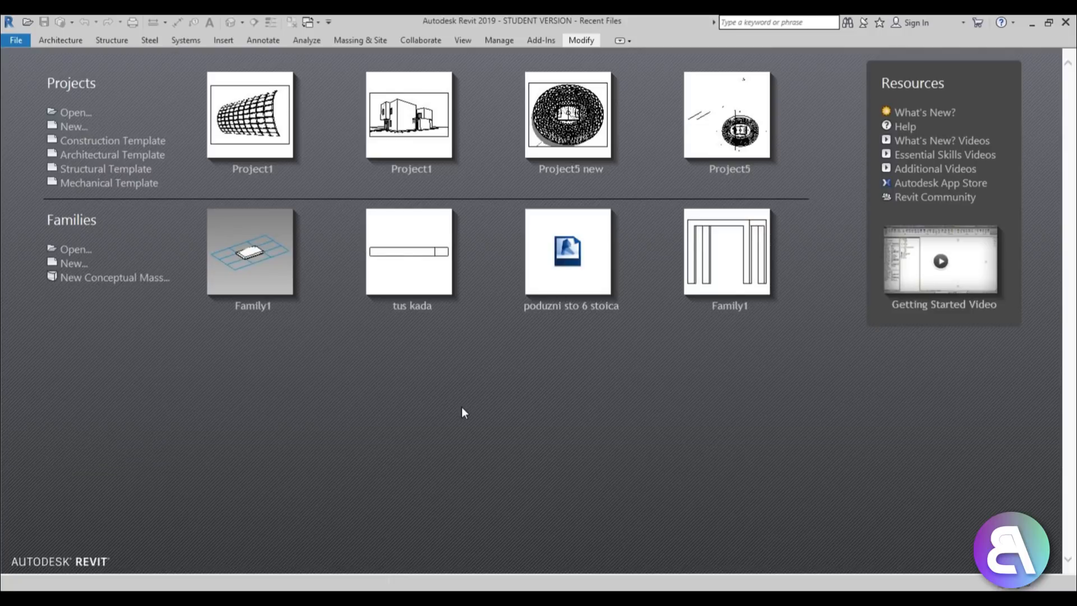
pyautogui.moveTo(412, 385)
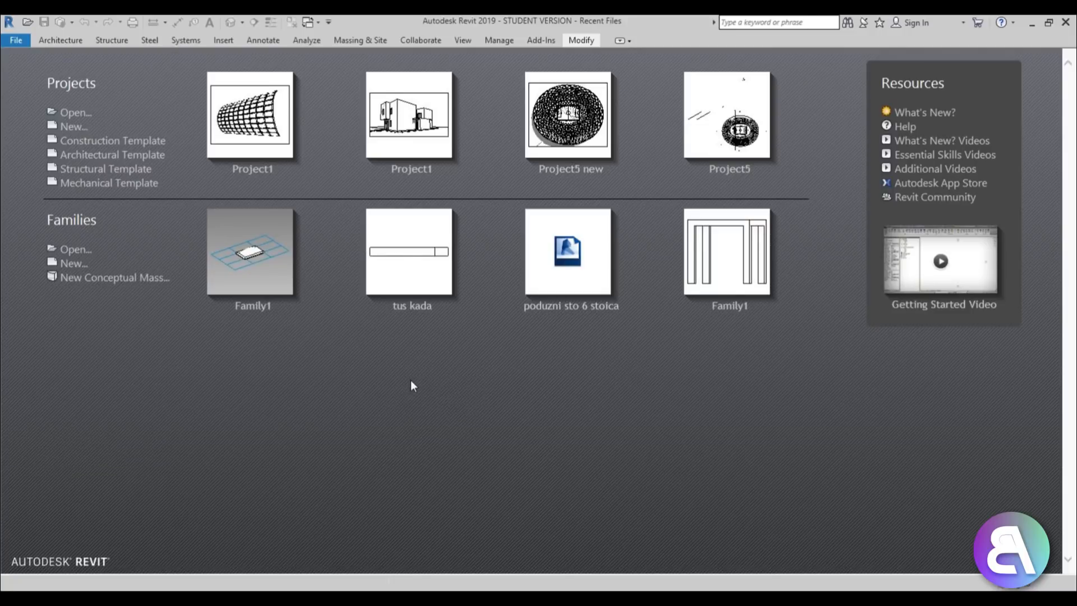
pyautogui.moveTo(112, 154)
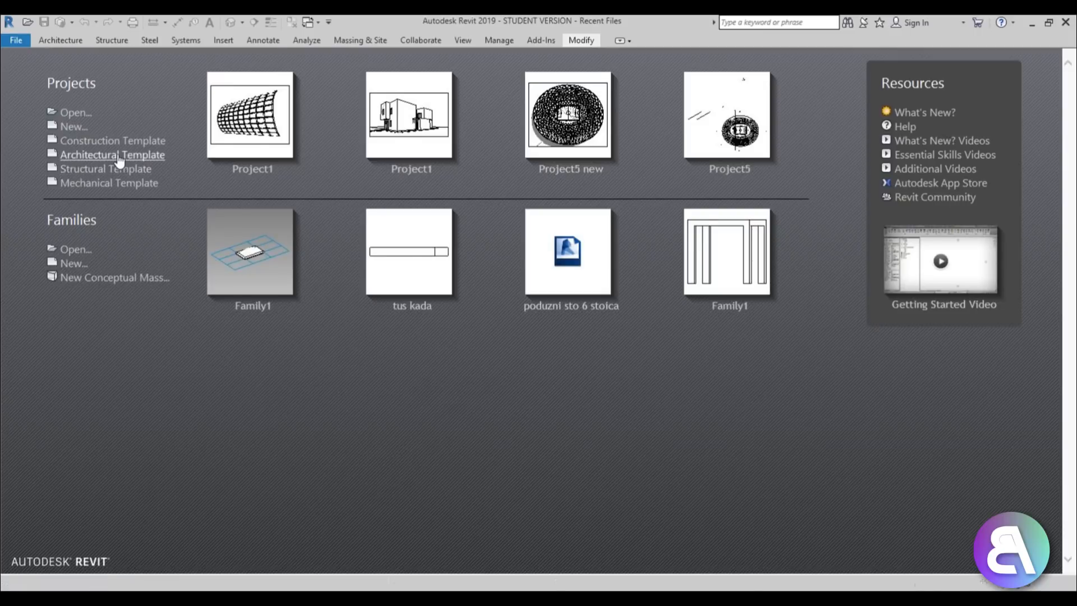
# Create a project from the Architectural Template and confirm the default project units.
pyautogui.click(112, 154)
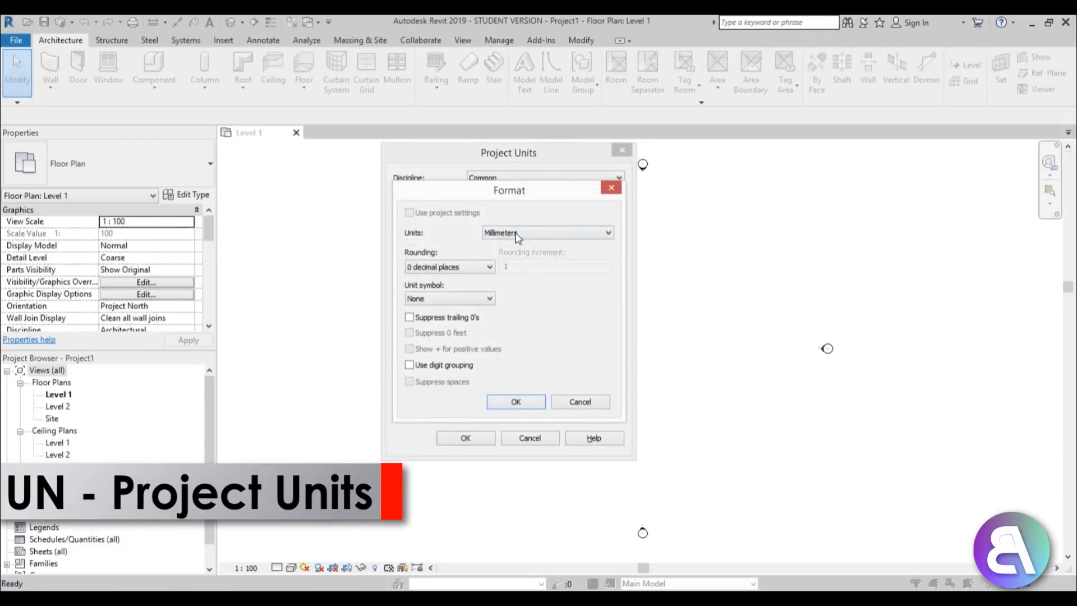
pyautogui.click(515, 402)
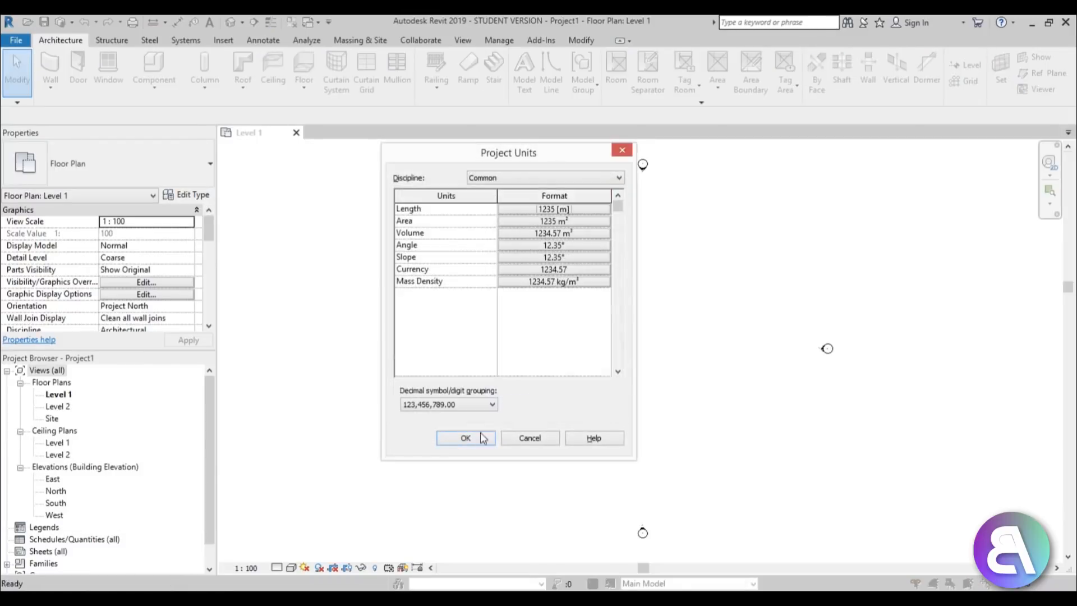
pyautogui.click(465, 439)
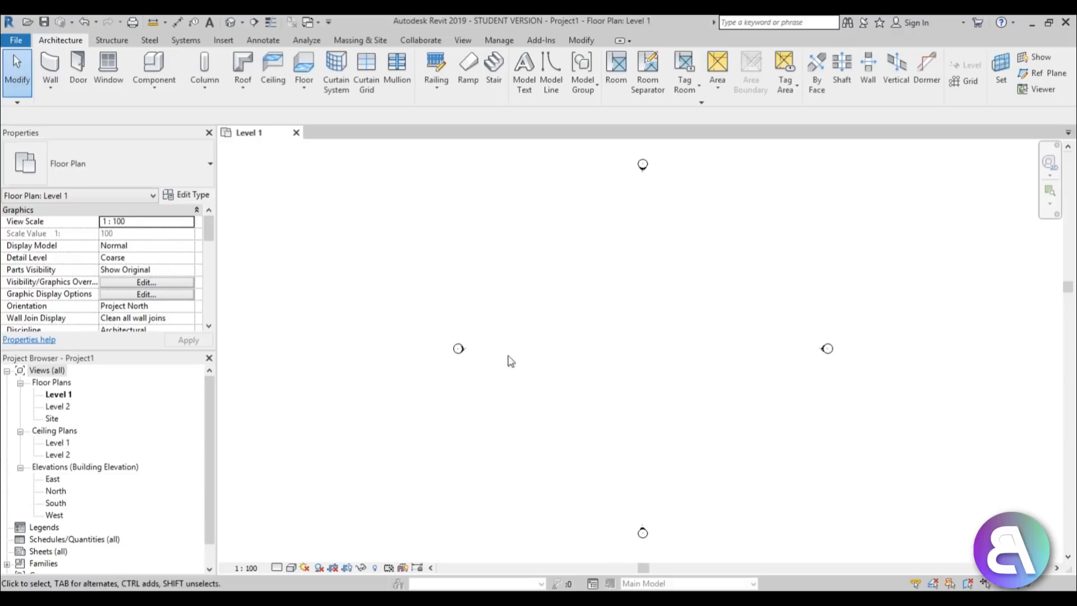
pyautogui.moveTo(584, 385)
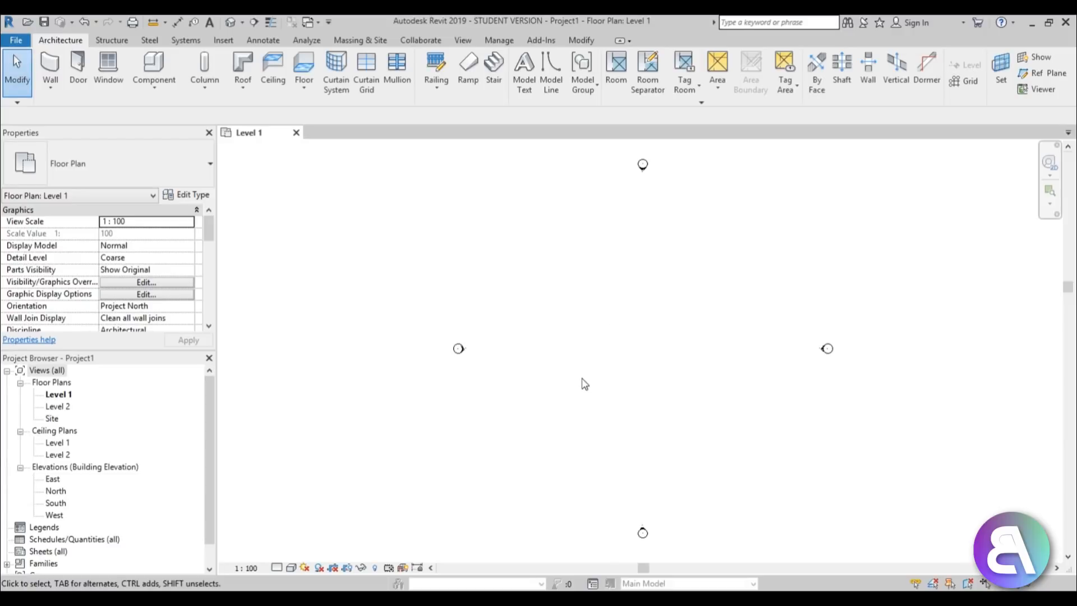
# Create an In-Place Mass named Mass 1, dismissing the Show Mass Enabled notice.
pyautogui.click(359, 40)
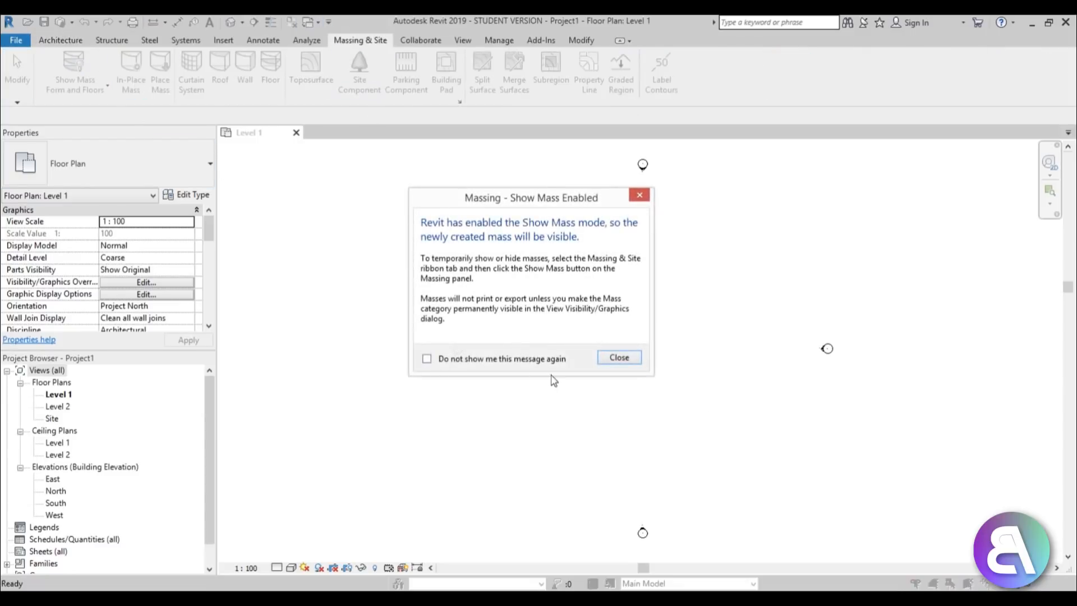
pyautogui.click(618, 357)
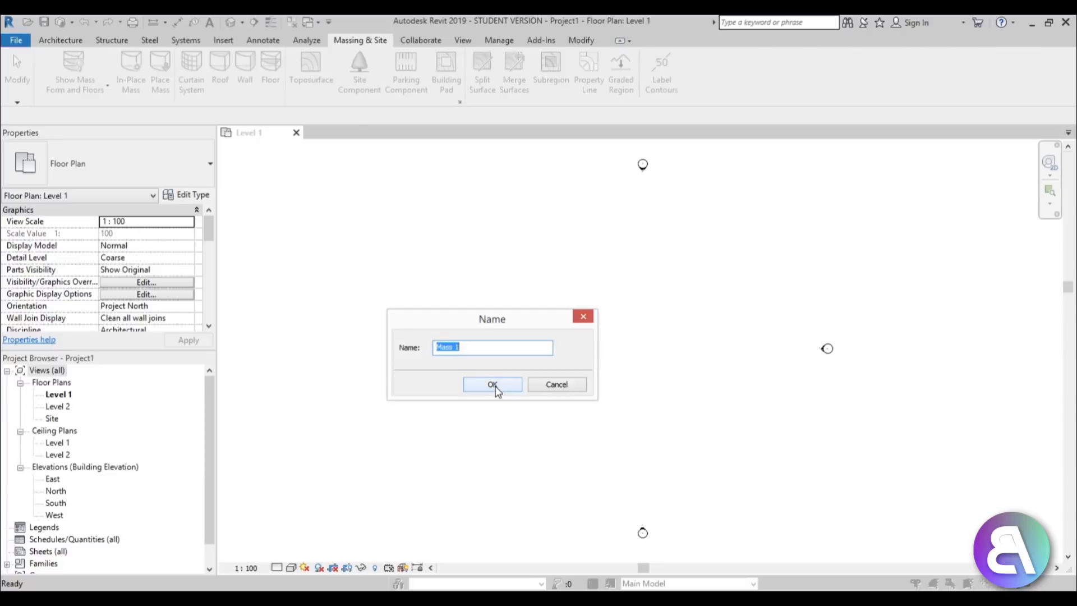
pyautogui.click(492, 384)
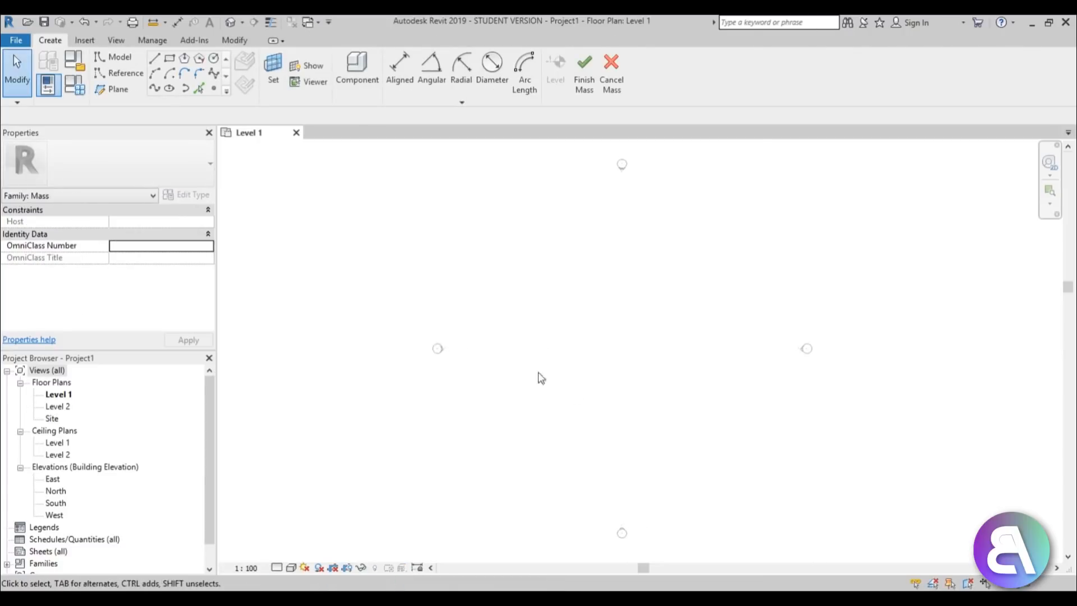
pyautogui.moveTo(615, 243)
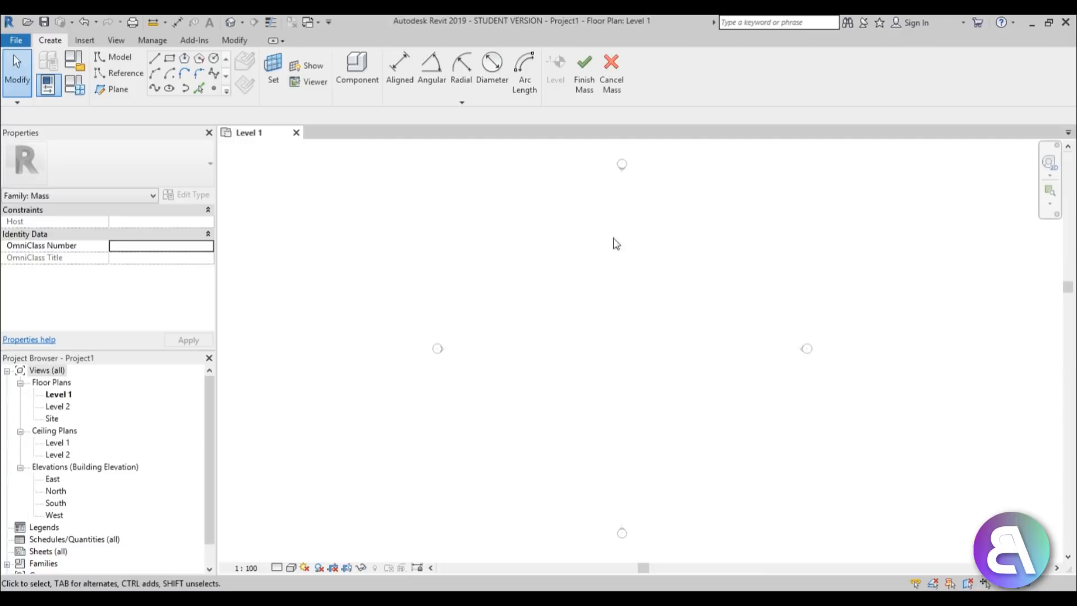
pyautogui.moveTo(622, 425)
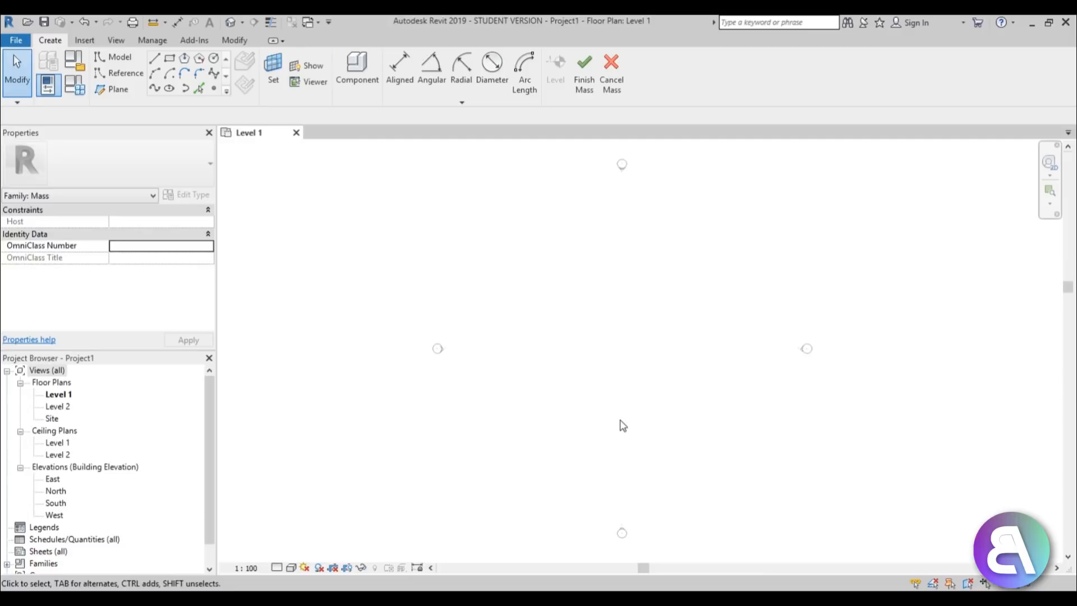
pyautogui.moveTo(625, 344)
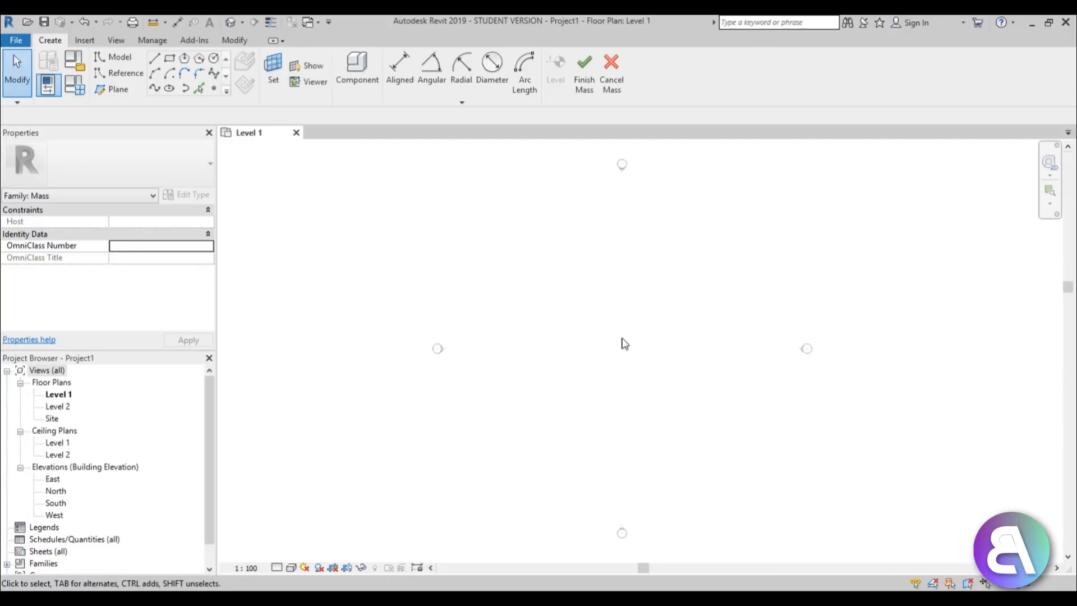
pyautogui.moveTo(573, 429)
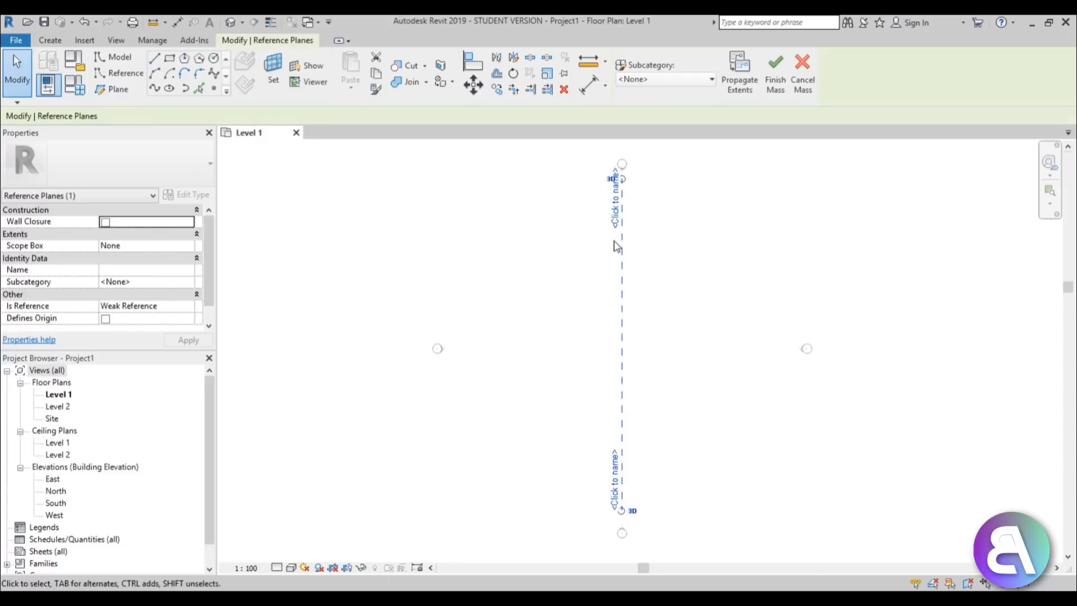
# Name the new vertical reference plane 'profil'.
pyautogui.click(615, 172)
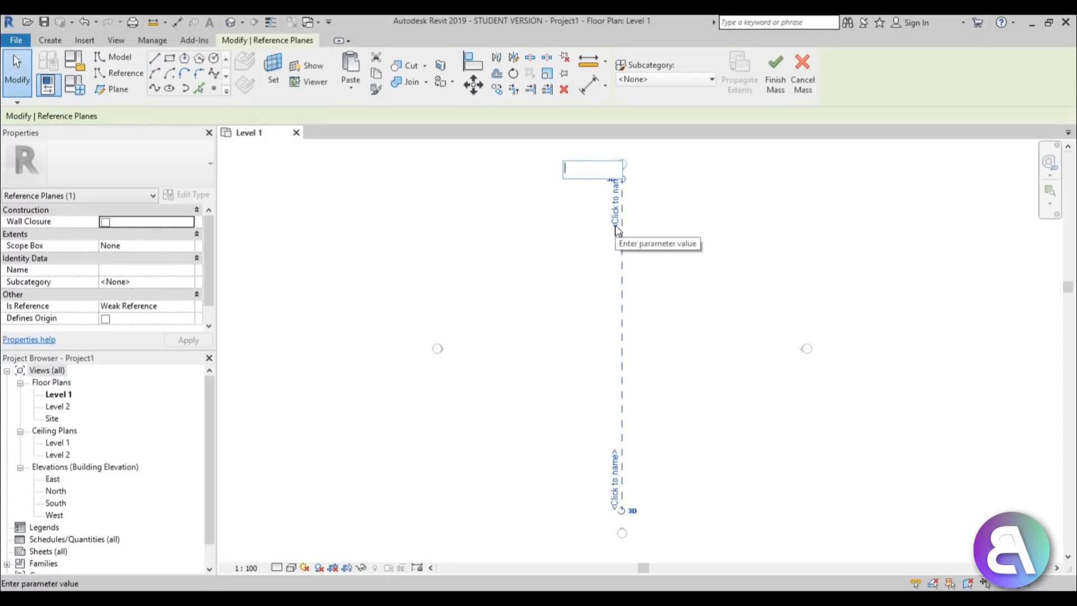
pyautogui.write('profil')
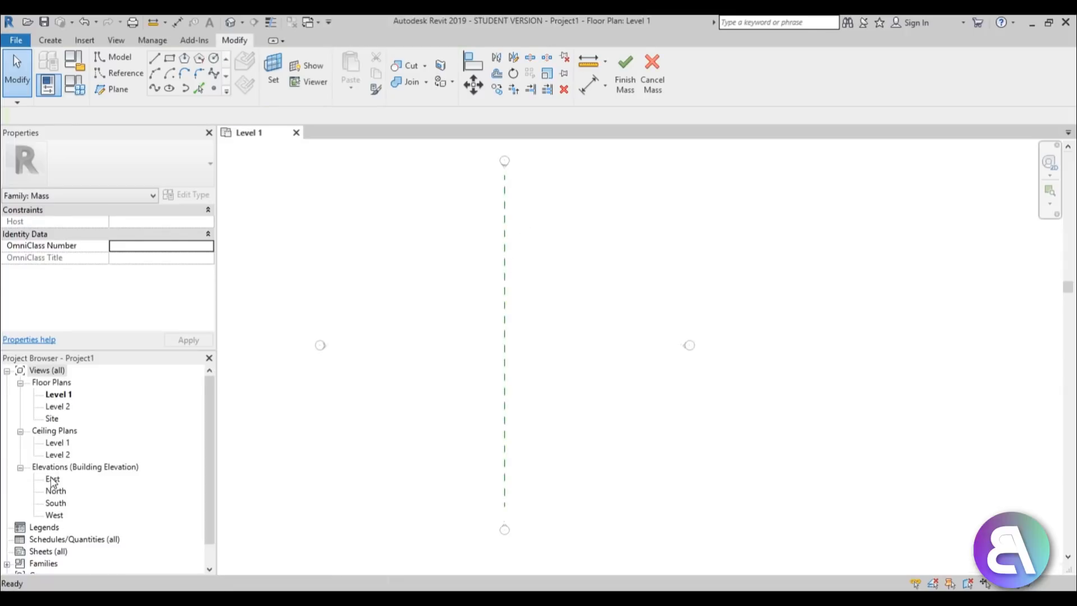
# In the East elevation, set Reference Plane : profile as the current work plane.
pyautogui.doubleClick(53, 479)
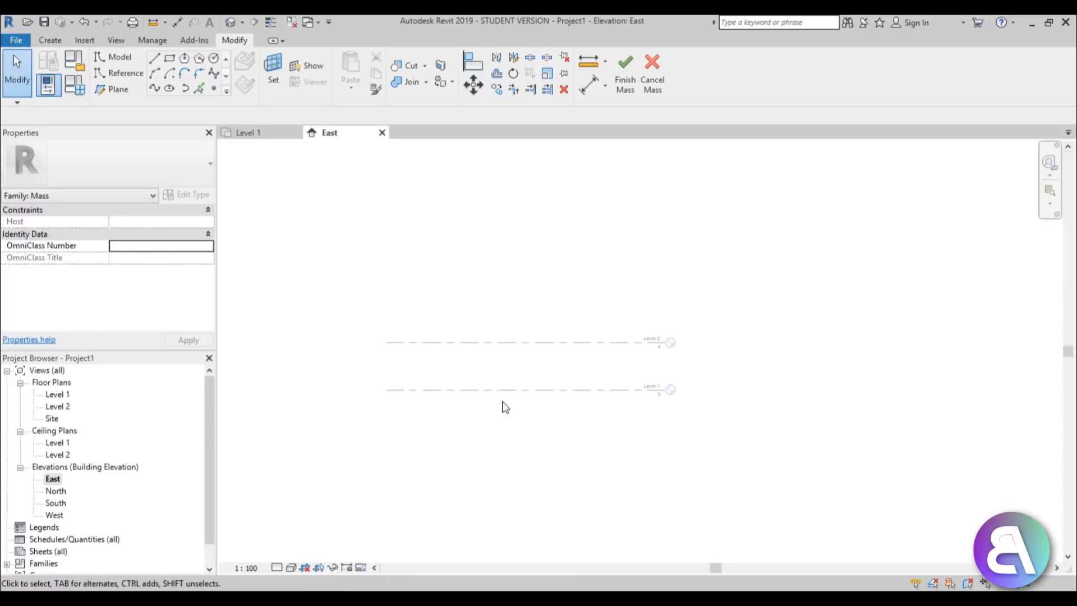
pyautogui.moveTo(552, 256)
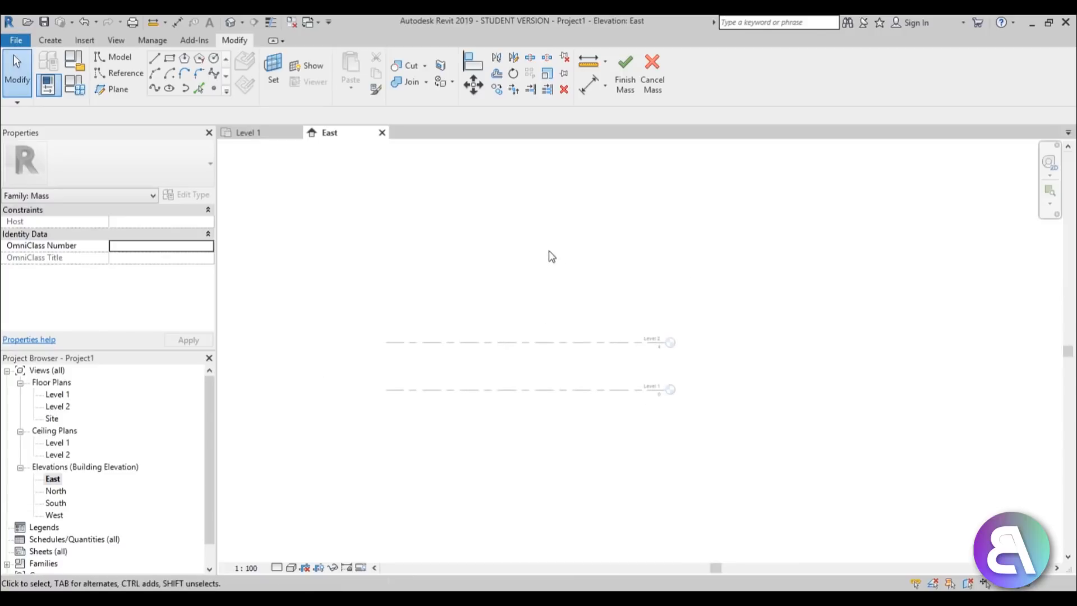
pyautogui.moveTo(538, 396)
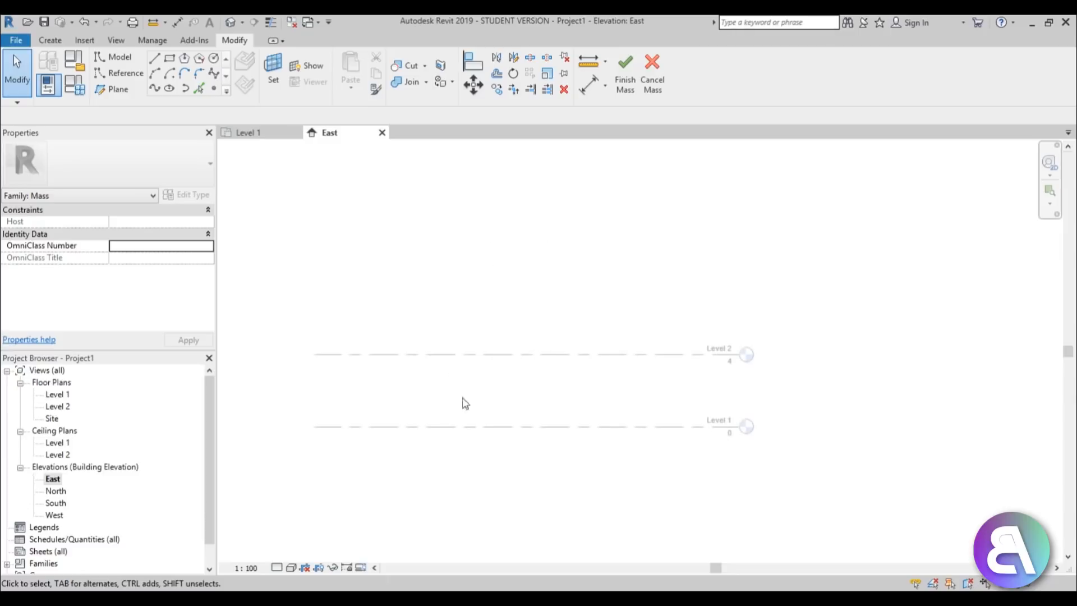
pyautogui.moveTo(498, 305)
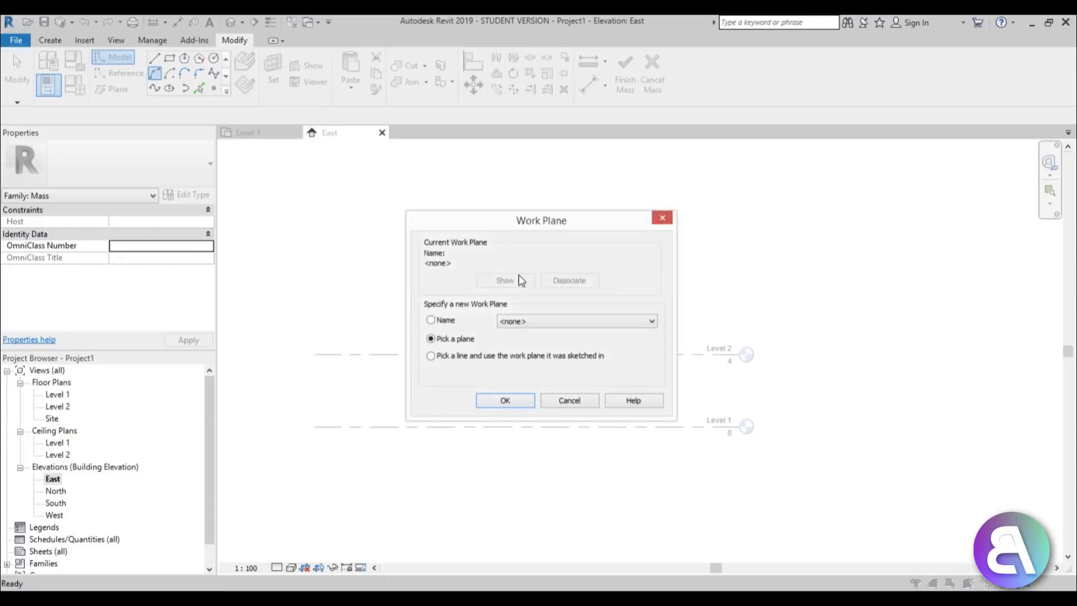
pyautogui.click(575, 321)
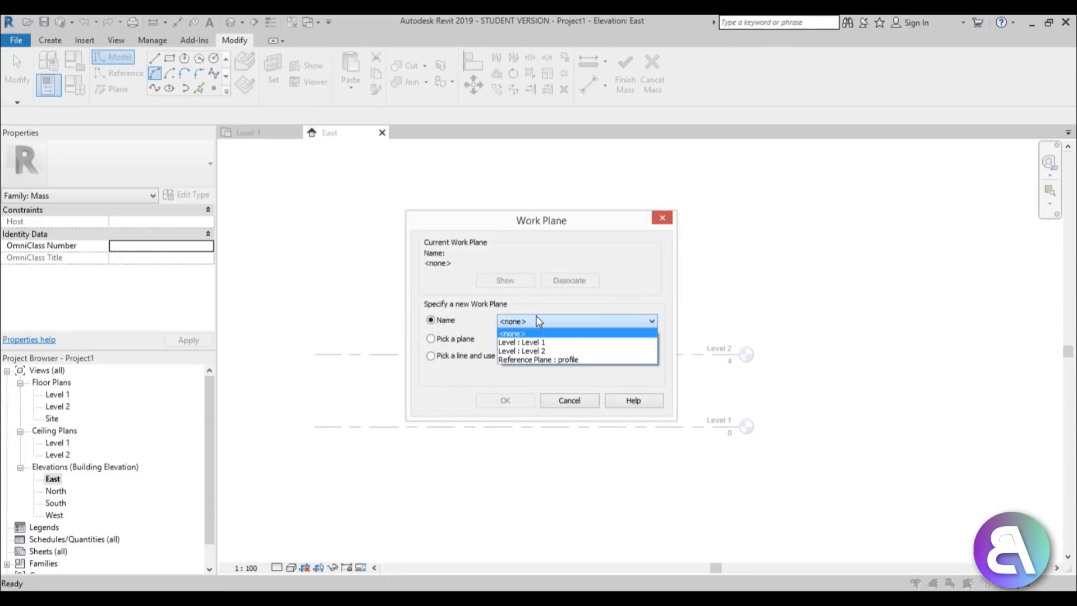
pyautogui.click(538, 359)
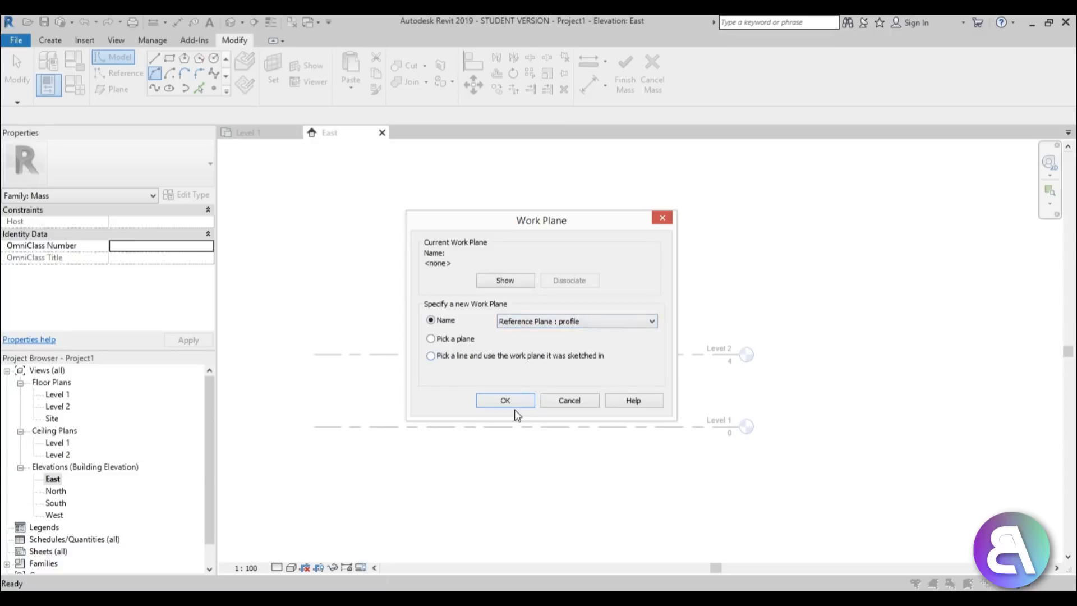
pyautogui.click(505, 400)
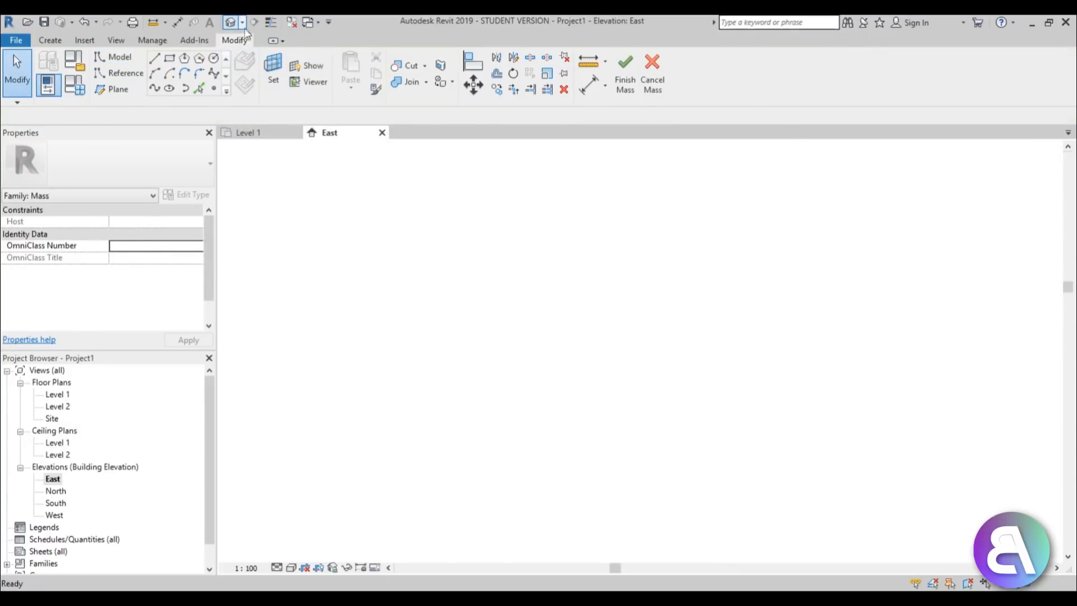
# In the default 3D view, stretch the curved surface edge into a longer vaulted form.
pyautogui.click(233, 21)
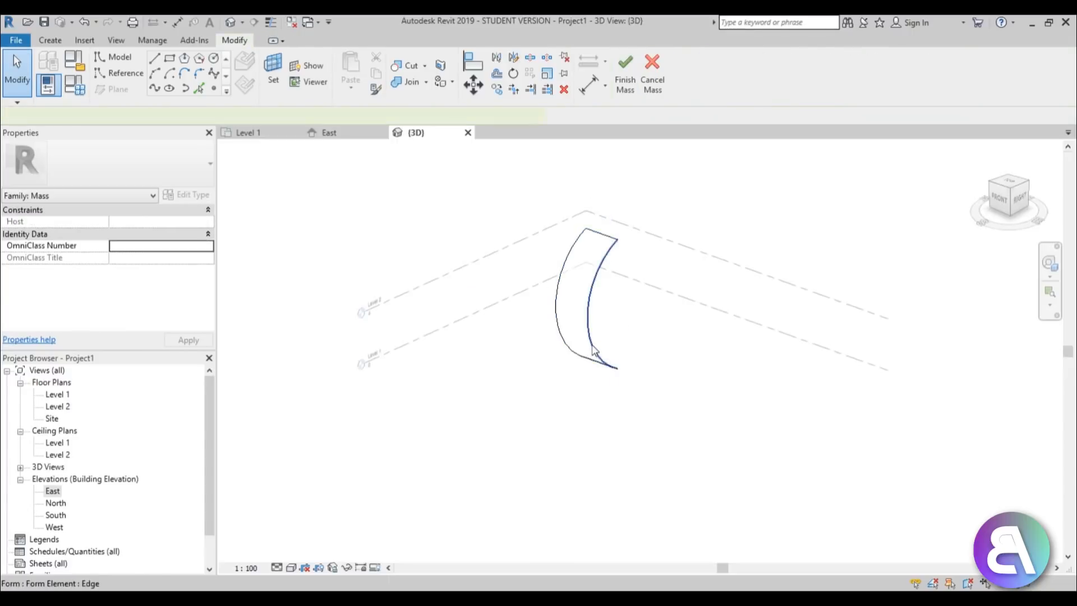
pyautogui.click(592, 350)
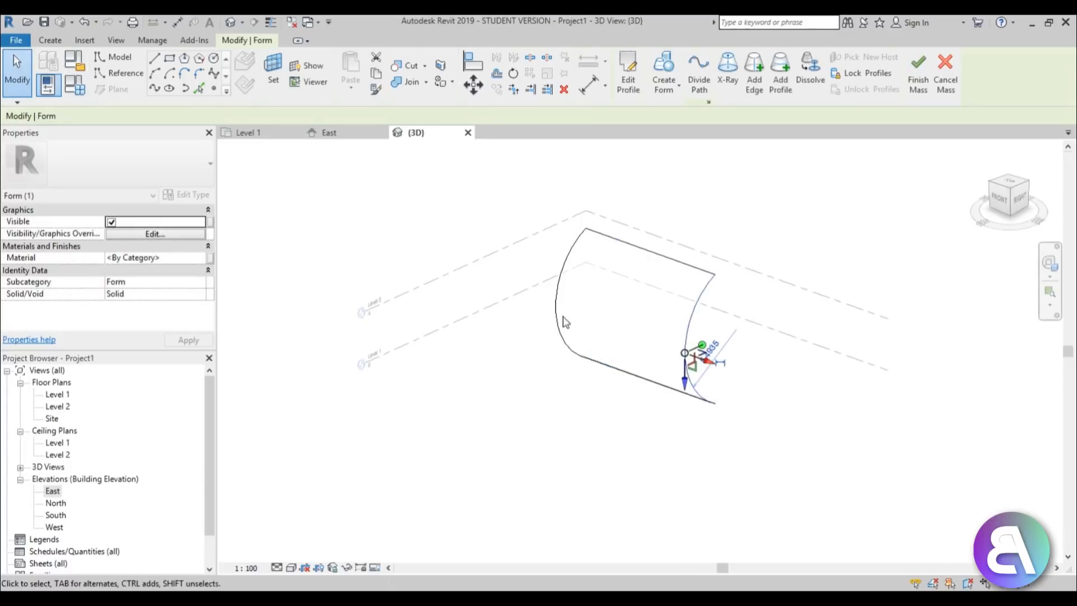
pyautogui.moveTo(687, 354); pyautogui.dragTo(510, 288)
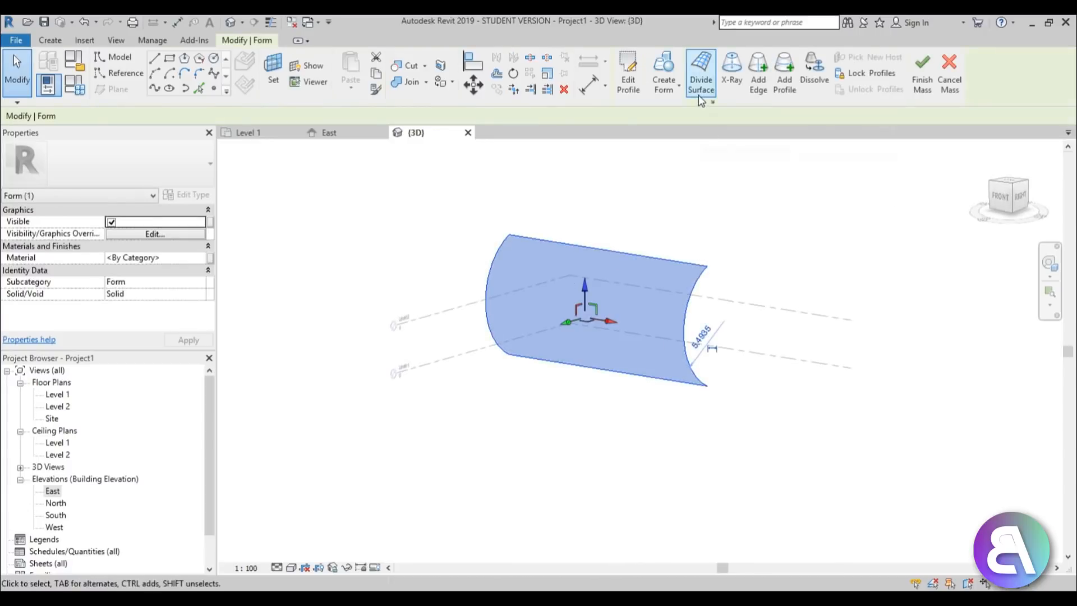
# Divide the curved surface into the default 10 by 10 UV grid.
pyautogui.click(700, 72)
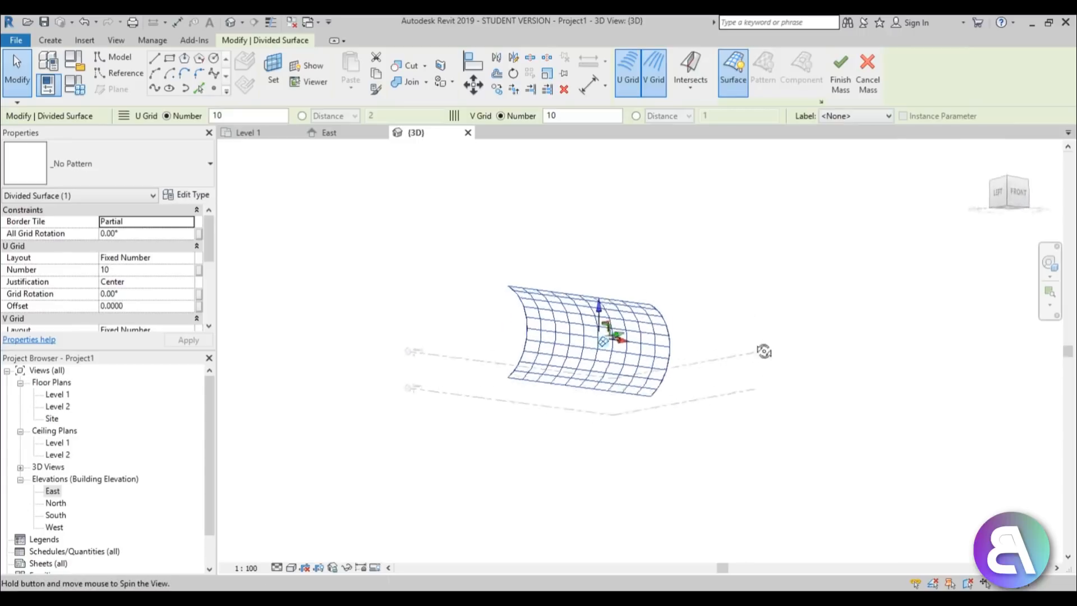
pyautogui.scroll(3)
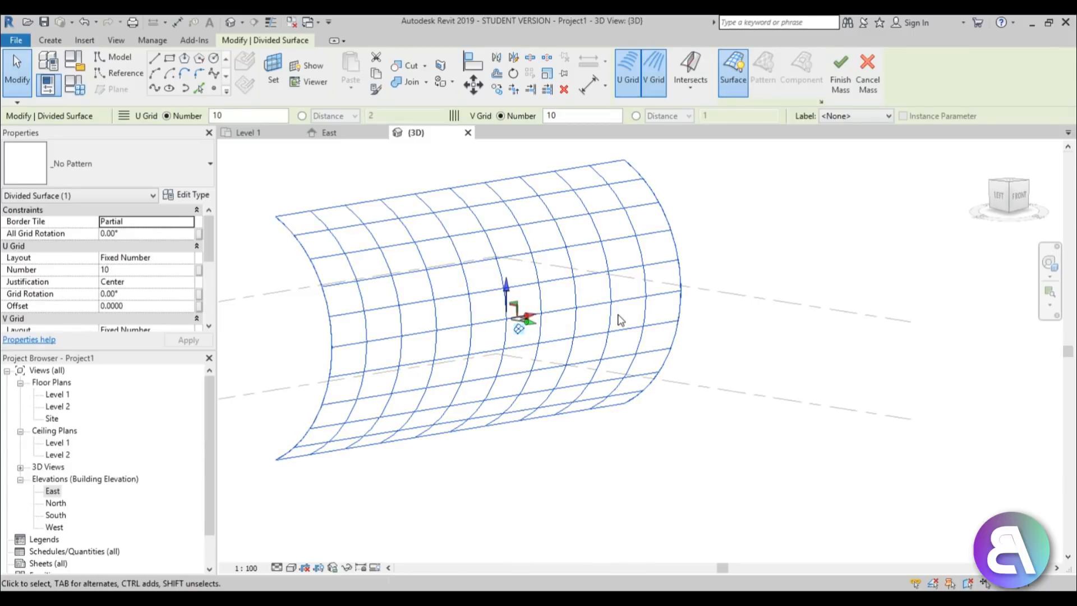
pyautogui.moveTo(500, 395)
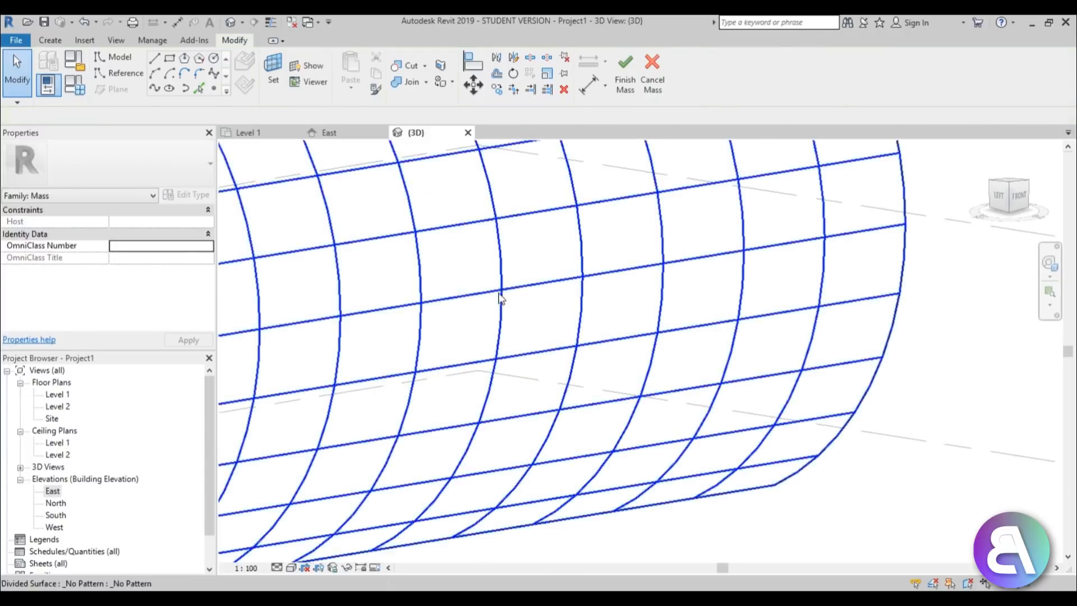
pyautogui.moveTo(553, 288)
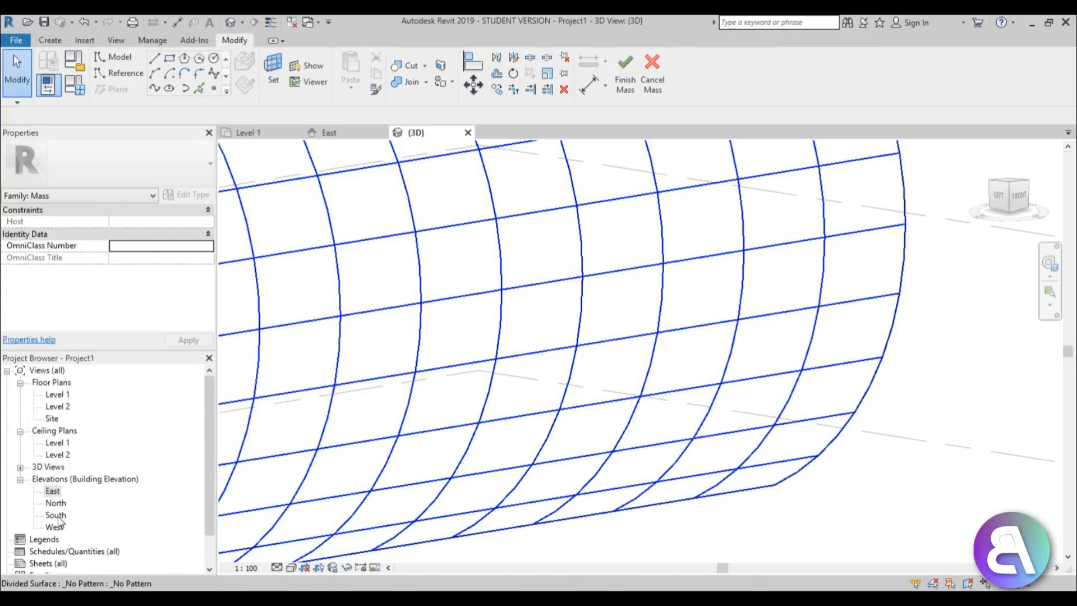
# Check the gridded surface in the South elevation, then orbit it in 3D.
pyautogui.doubleClick(55, 515)
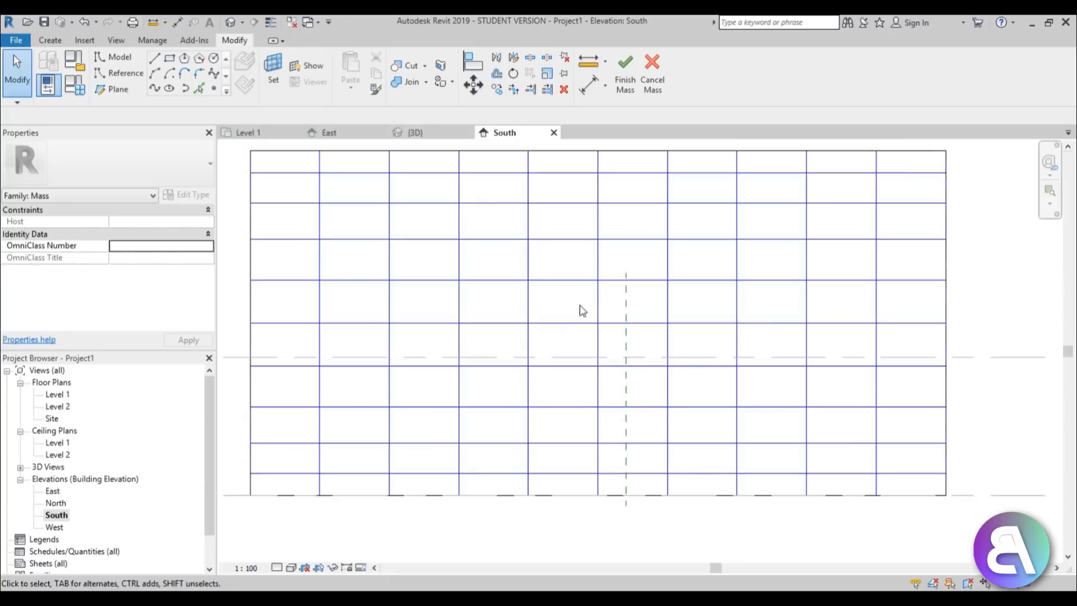
pyautogui.moveTo(562, 353)
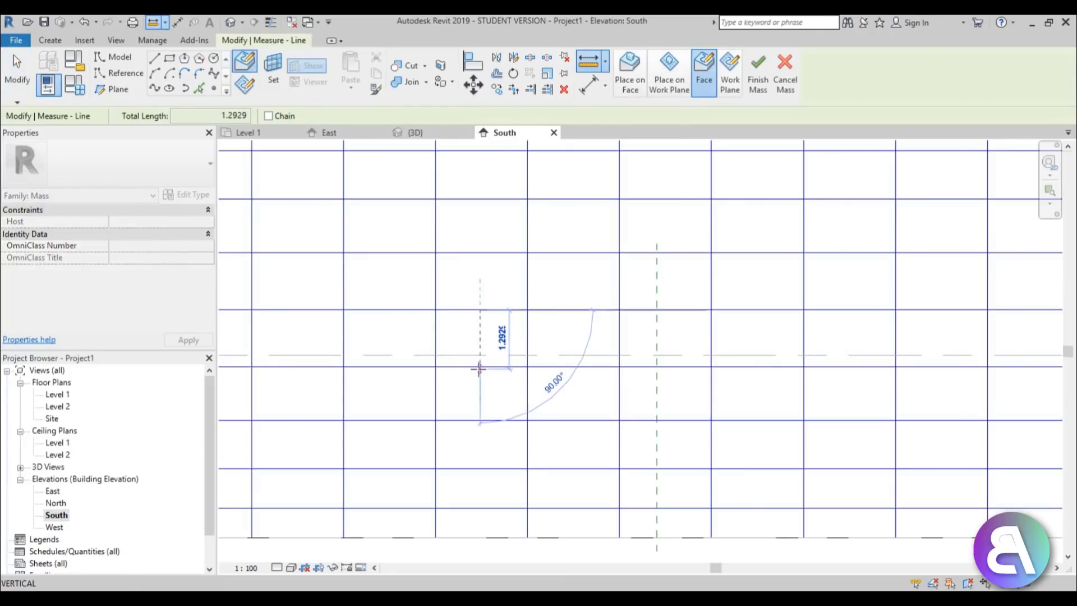
pyautogui.moveTo(479, 368)
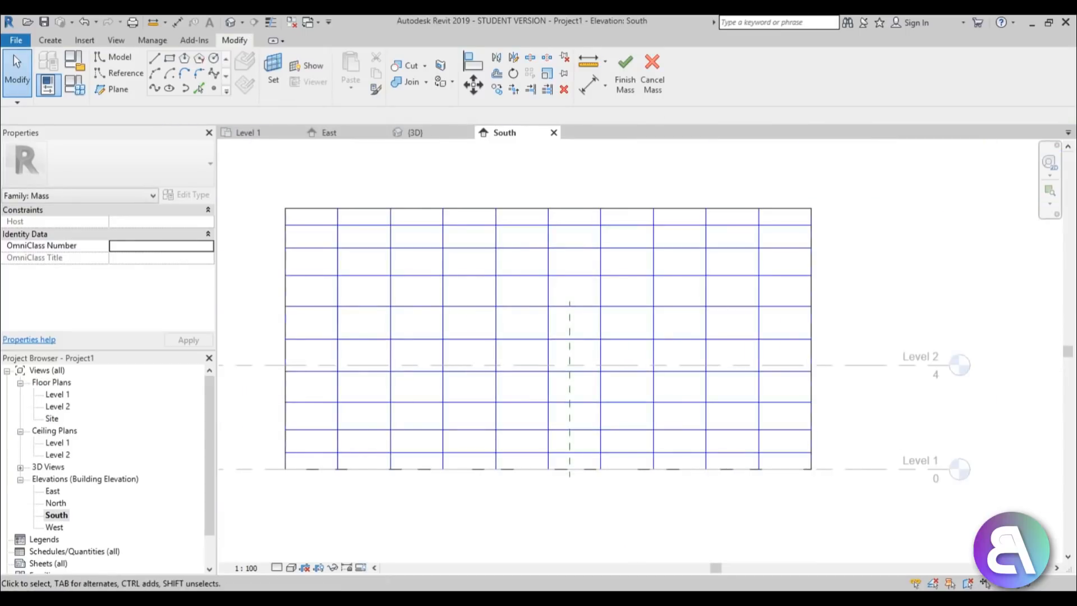
pyautogui.click(415, 133)
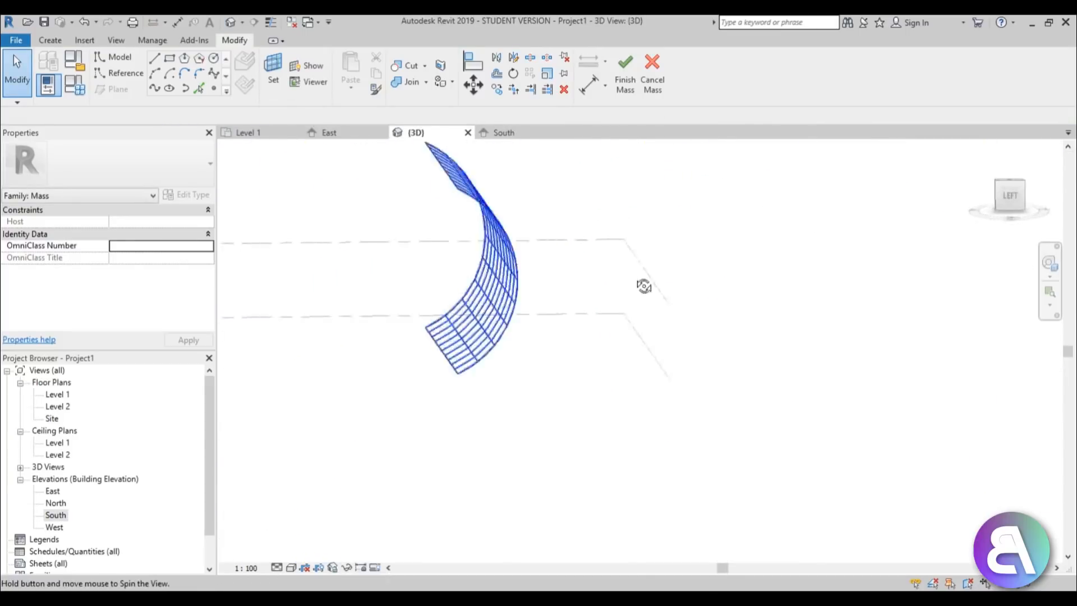
pyautogui.moveTo(645, 285); pyautogui.dragTo(529, 409)
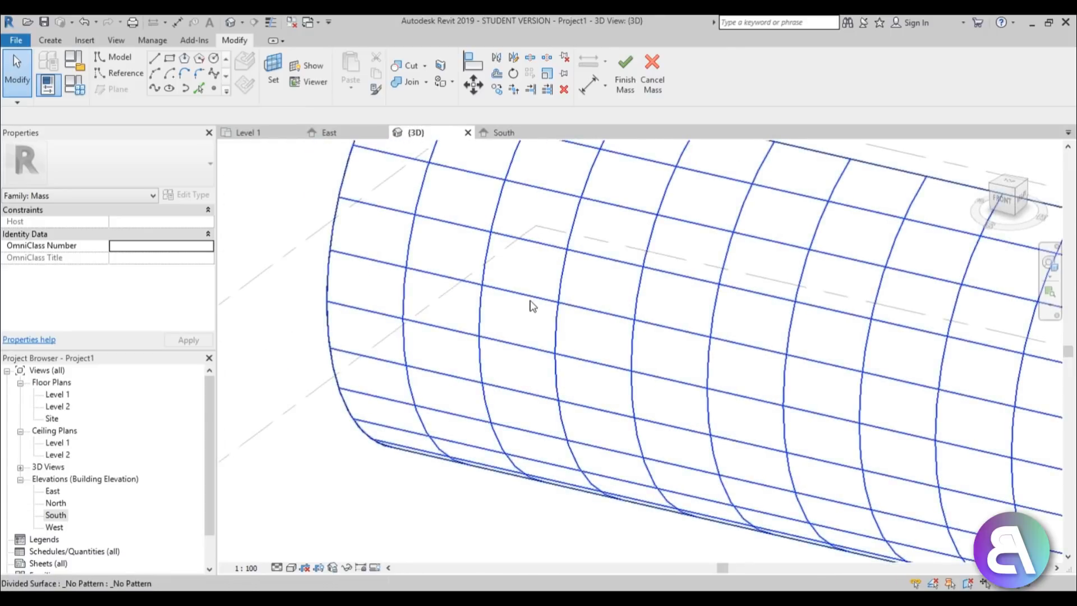
pyautogui.moveTo(532, 306)
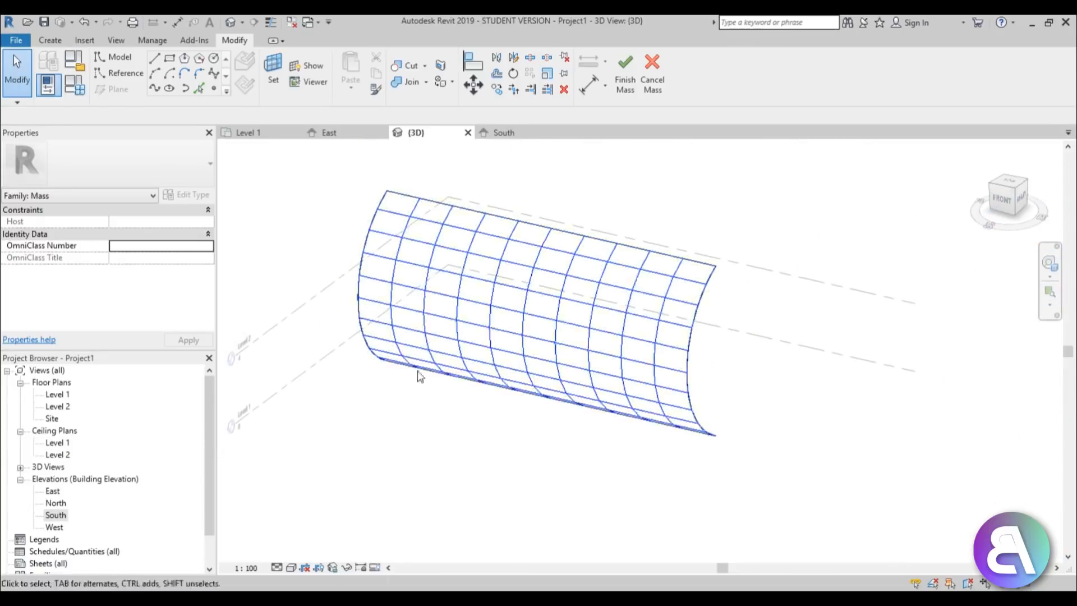
# Start a new family via File > New > Family for the curtain panel pattern.
pyautogui.click(15, 40)
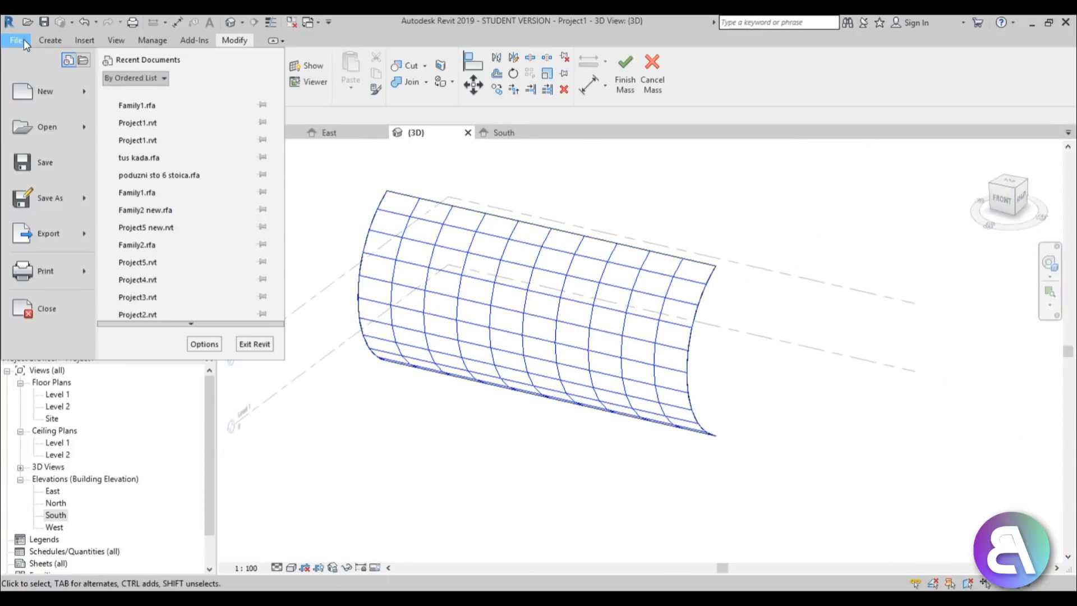
pyautogui.click(44, 91)
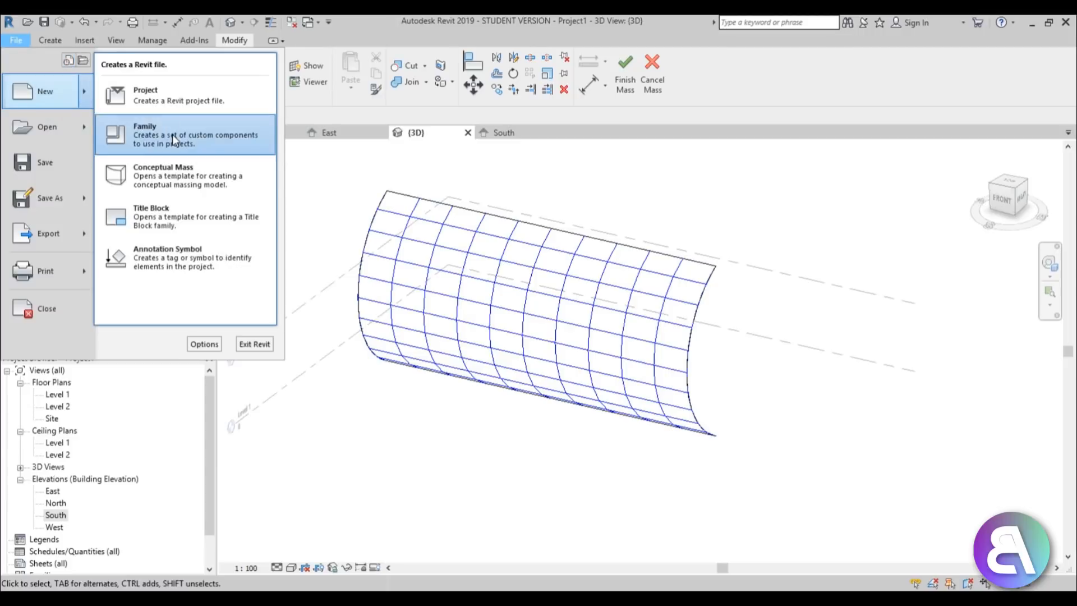
pyautogui.click(144, 125)
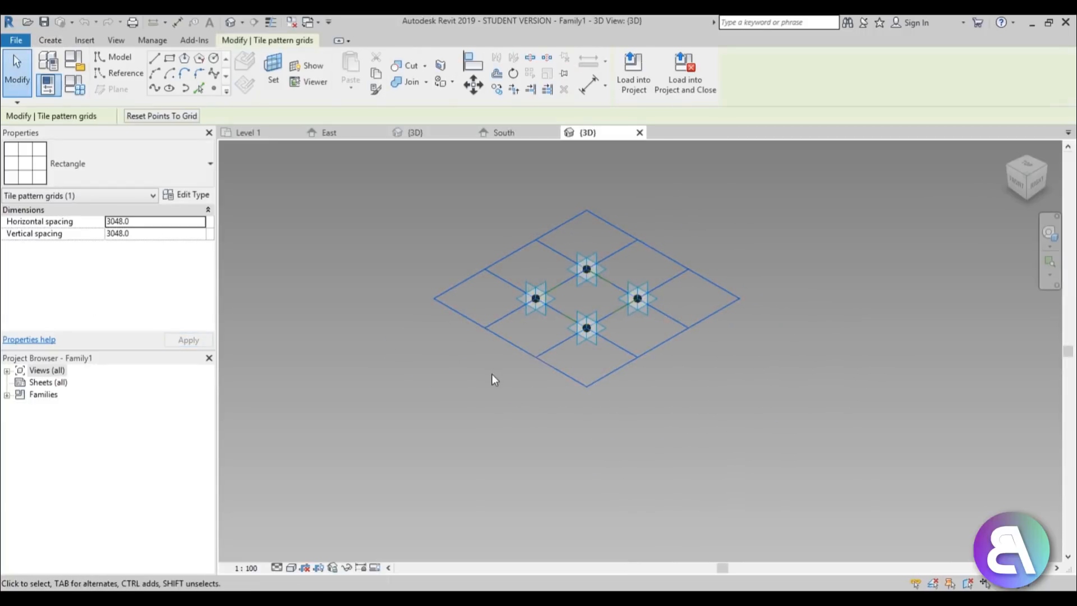
pyautogui.moveTo(38, 175)
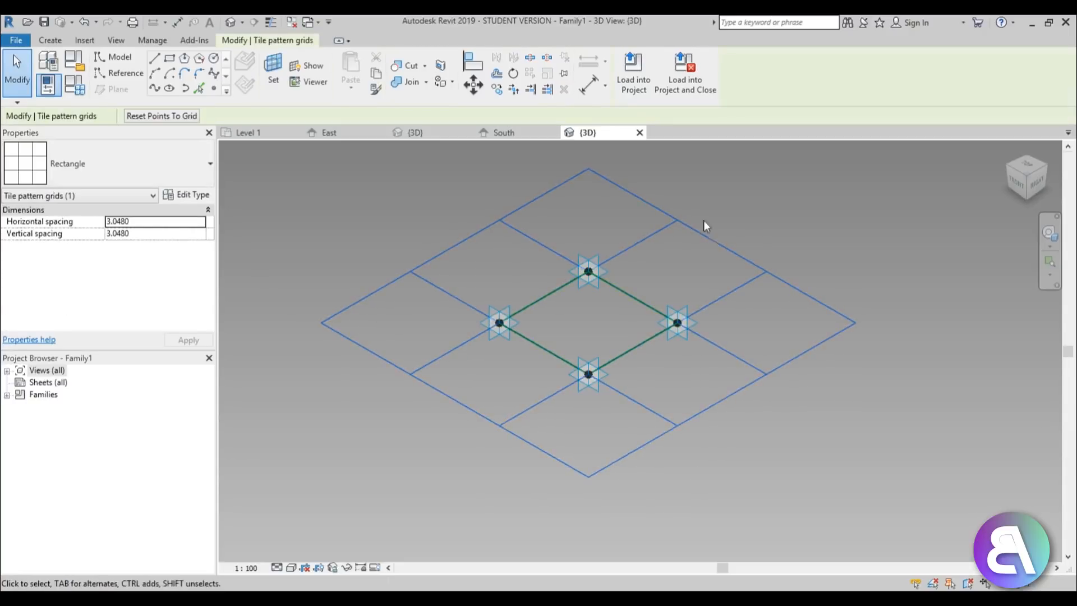
pyautogui.moveTo(90, 230)
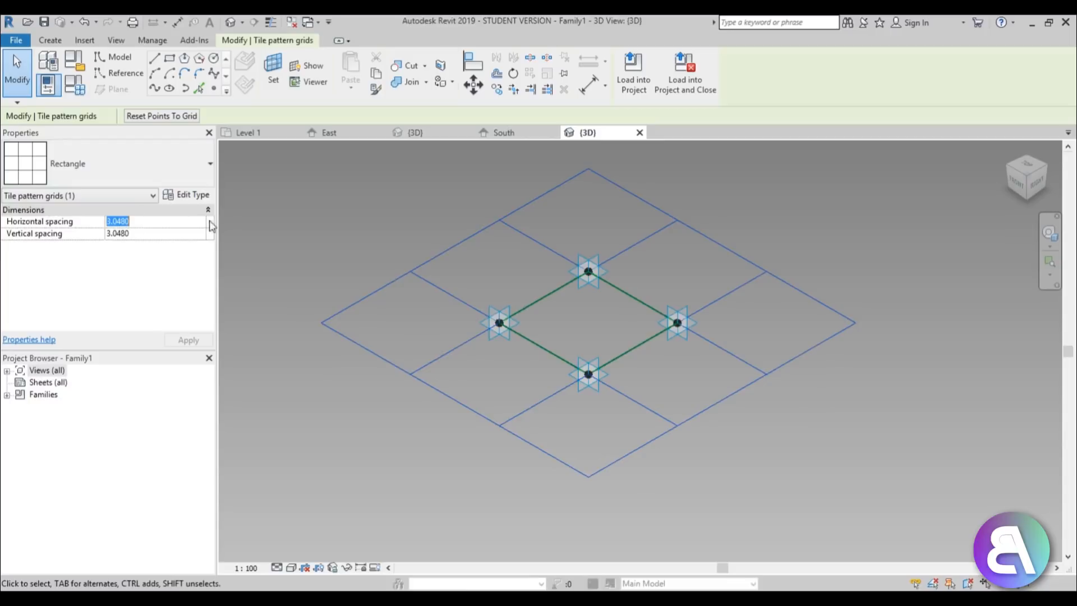
# Enter tile grid spacing 1.25 horizontally and 2.0300 vertically in Properties.
pyautogui.write('1.25')
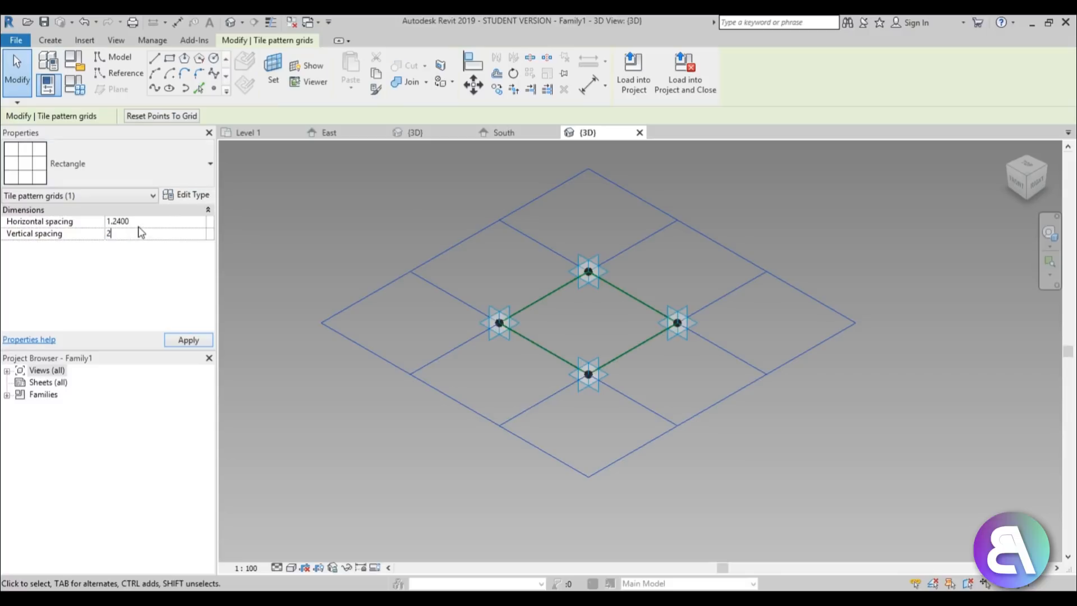
pyautogui.write('2.0300')
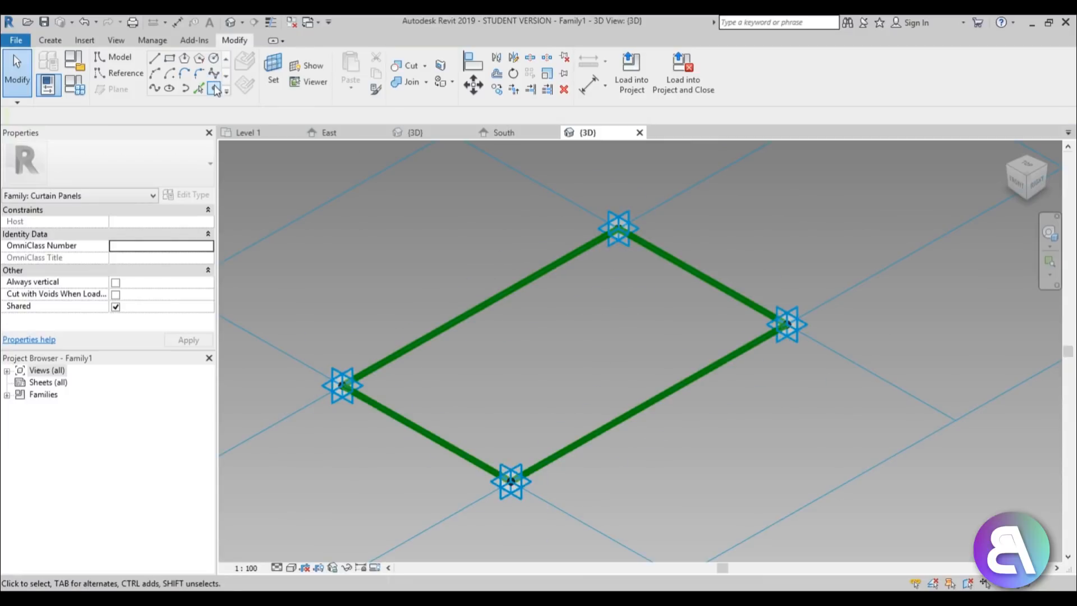
# Draw a line across the panel middle and mark it as a reference line.
pyautogui.click(216, 90)
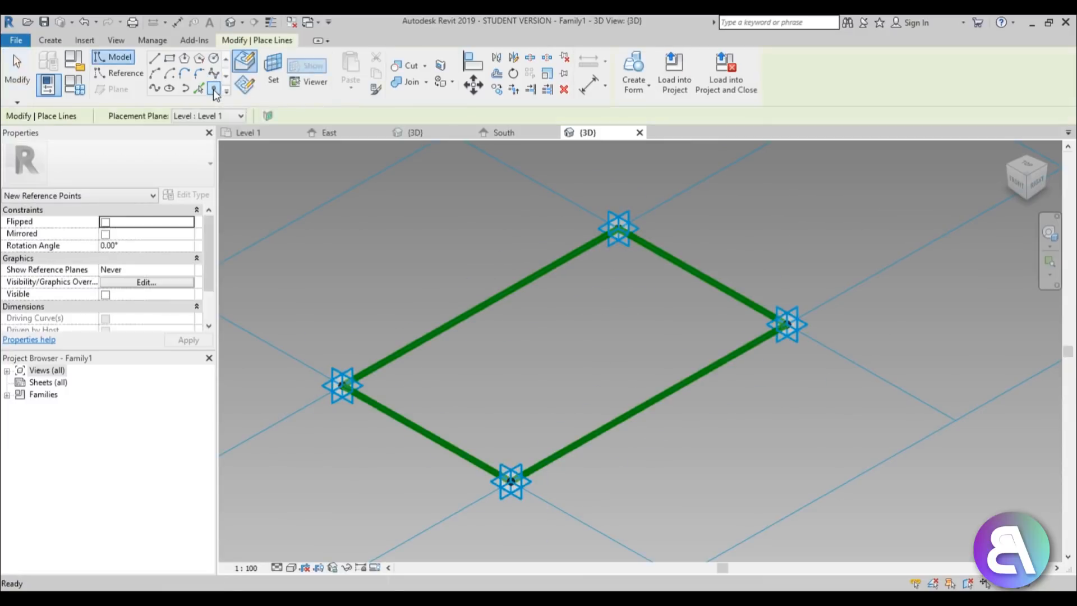
pyautogui.moveTo(244, 65)
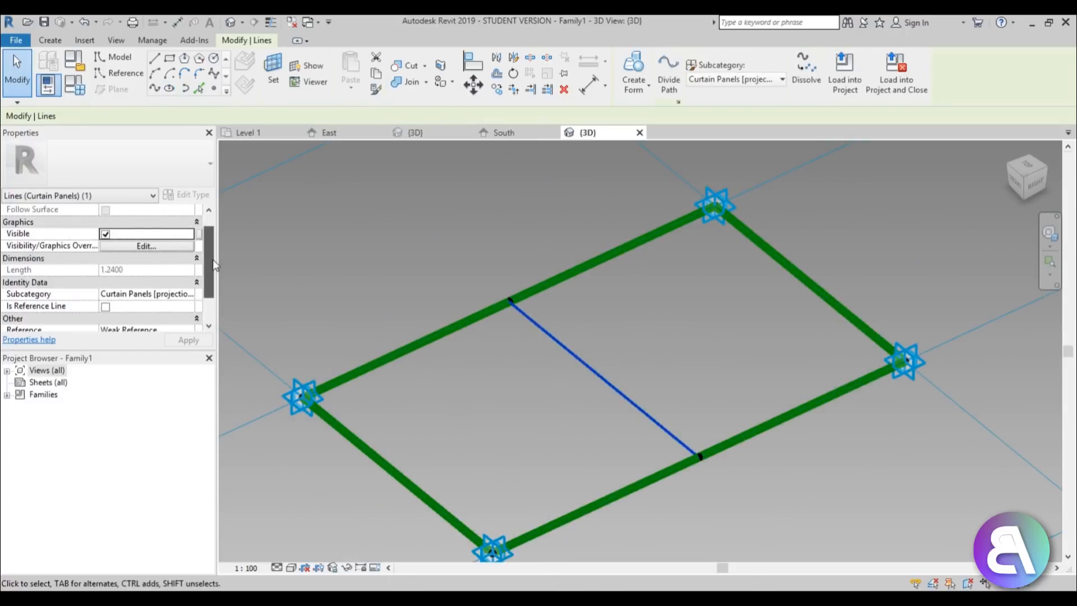
pyautogui.click(585, 356)
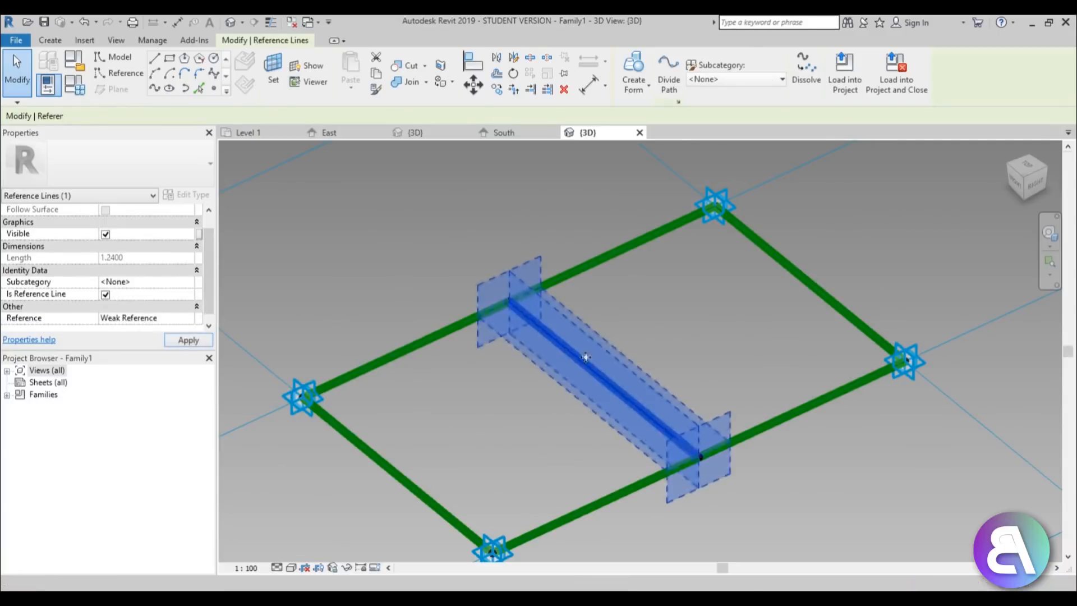
pyautogui.click(760, 455)
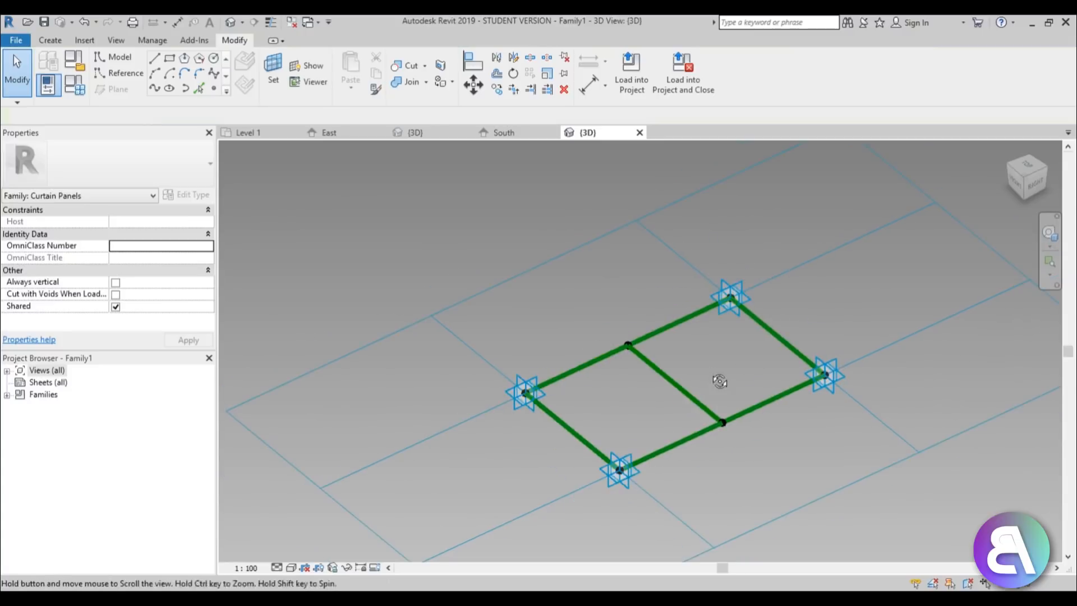
pyautogui.moveTo(720, 382); pyautogui.dragTo(749, 323)
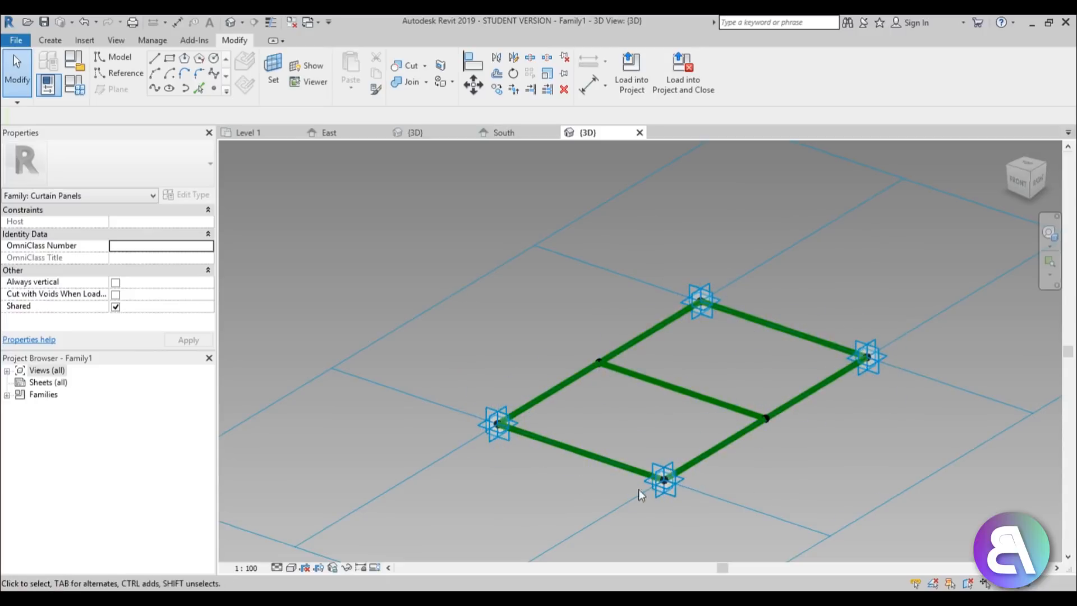
pyautogui.moveTo(734, 332)
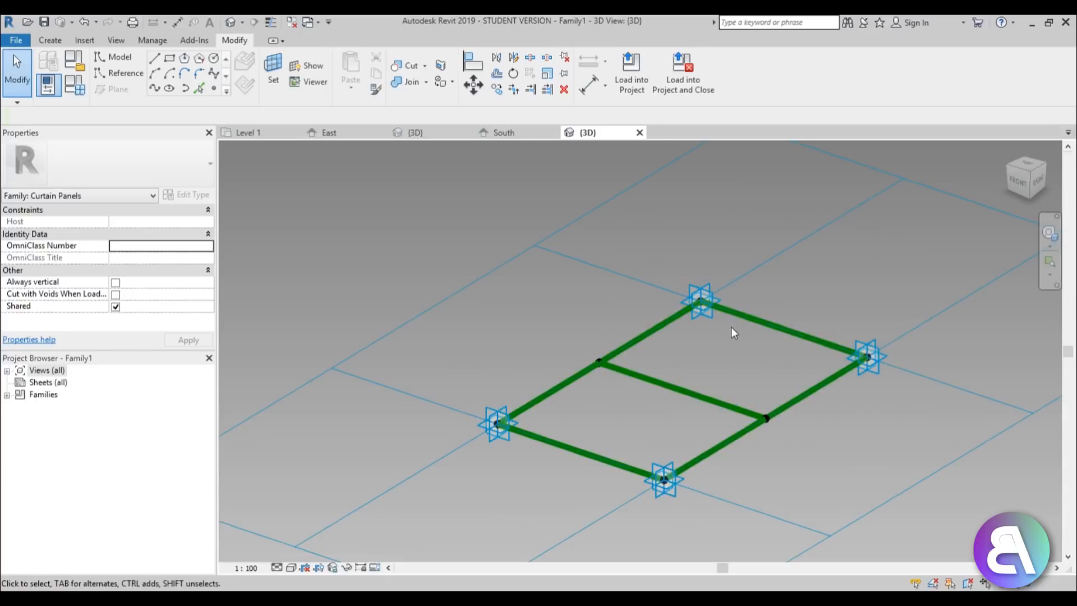
pyautogui.moveTo(155, 74)
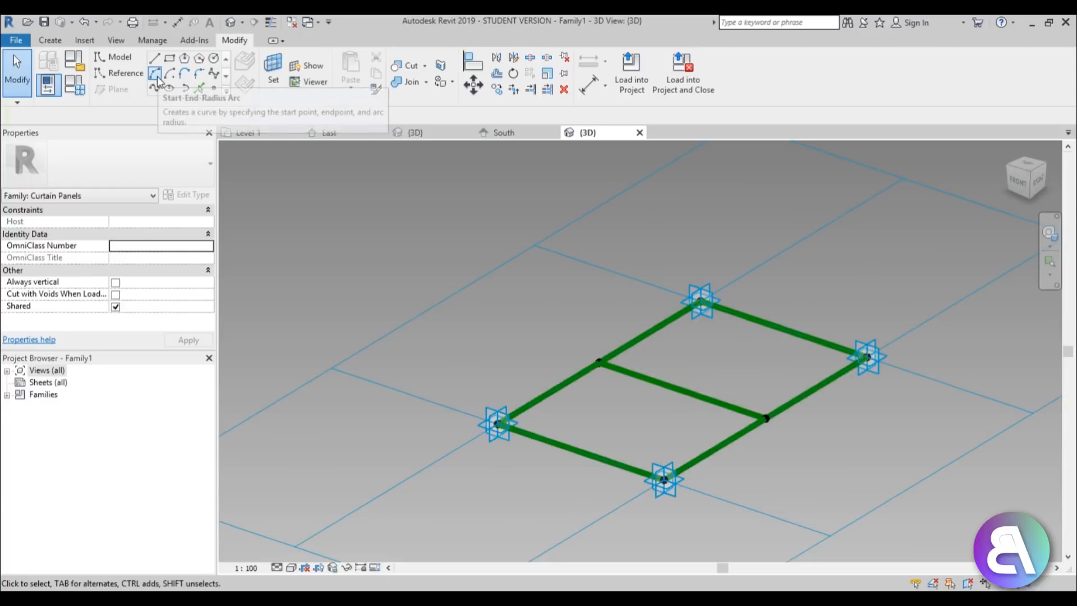
# Draw a Start-End-Radius arc rising over the middle reference line.
pyautogui.click(155, 57)
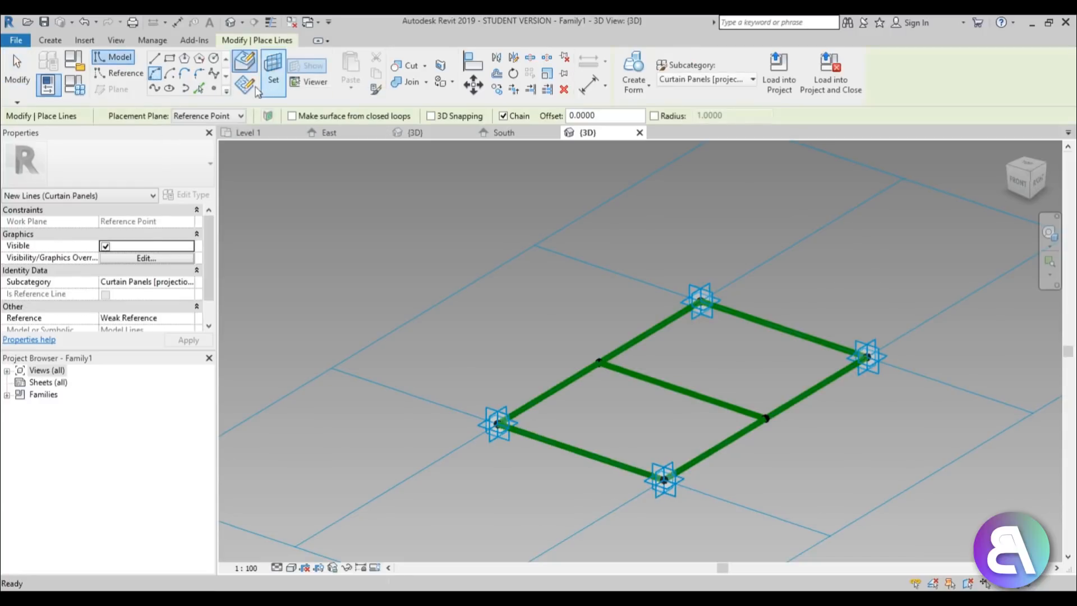
pyautogui.moveTo(243, 82)
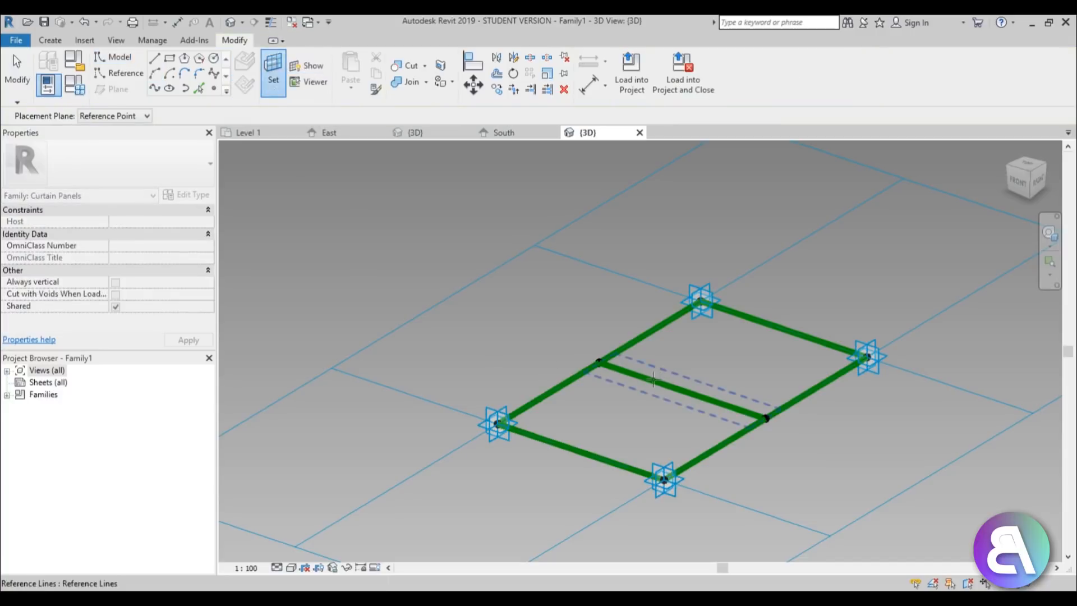
pyautogui.moveTo(653, 378)
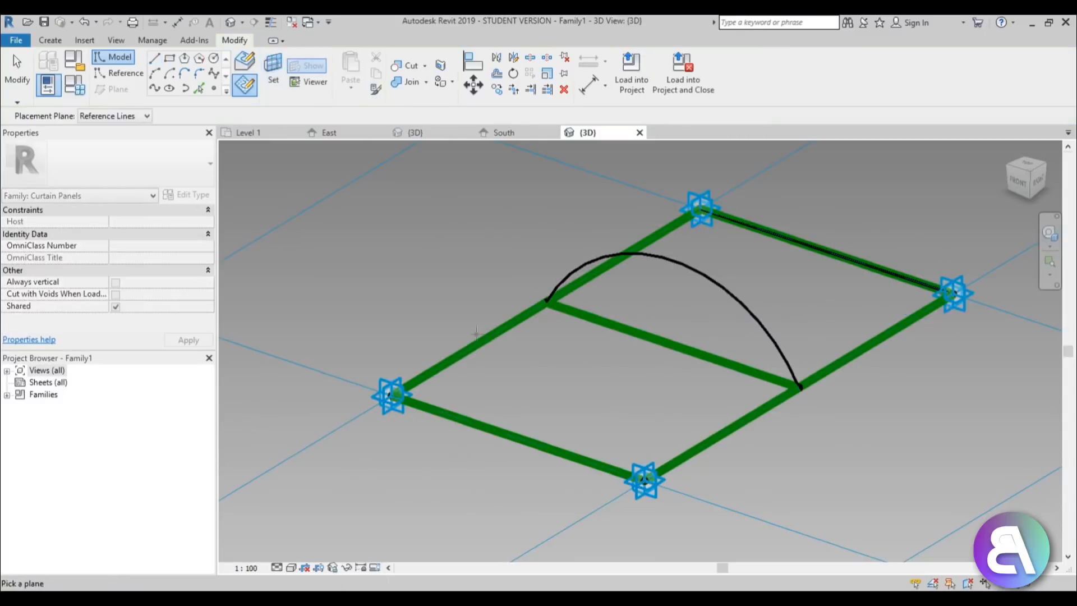
pyautogui.click(154, 59)
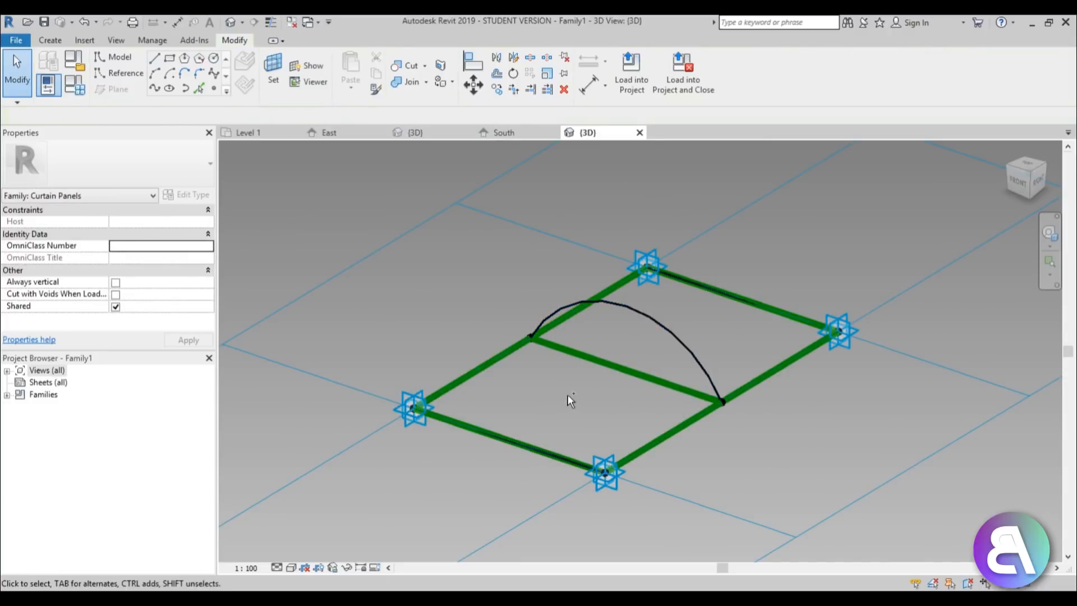
pyautogui.moveTo(580, 391)
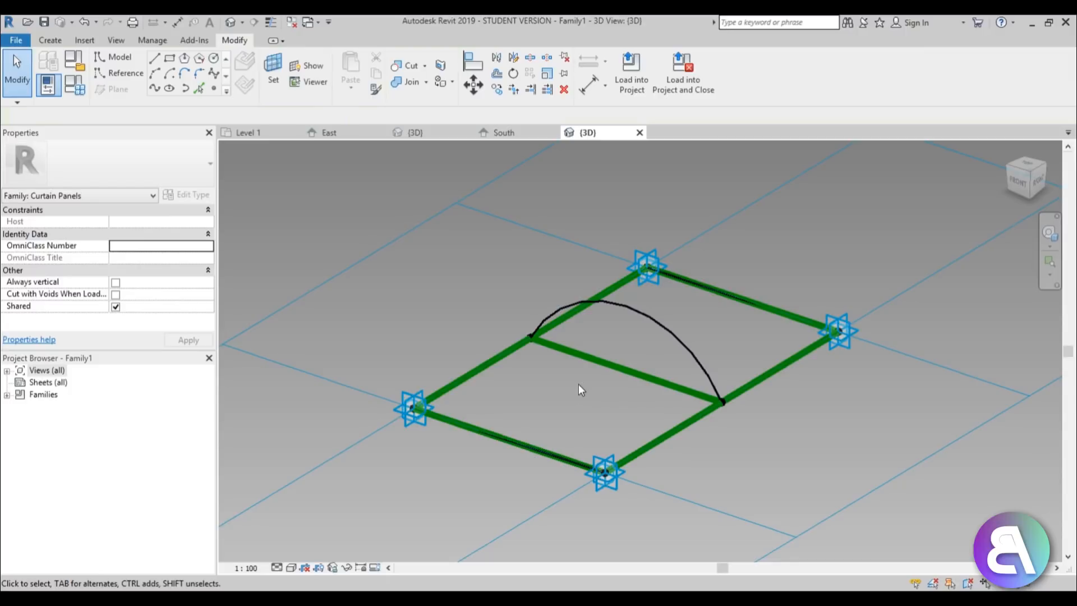
pyautogui.moveTo(581, 389)
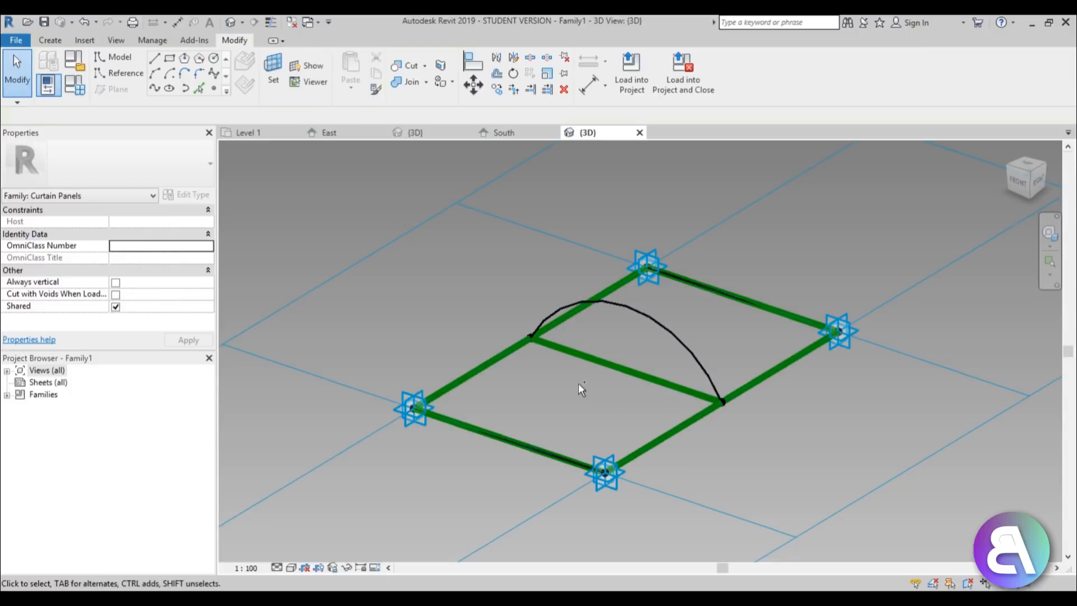
pyautogui.moveTo(578, 398)
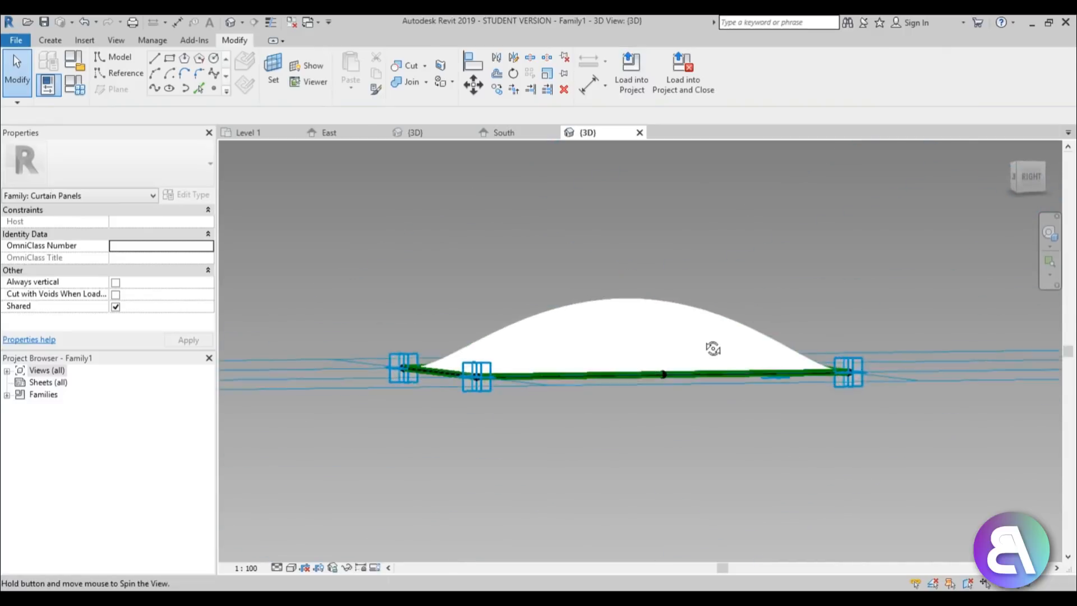
# Select the bubble form and add the Paper material, searched via 'white', as its material.
pyautogui.click(625, 323)
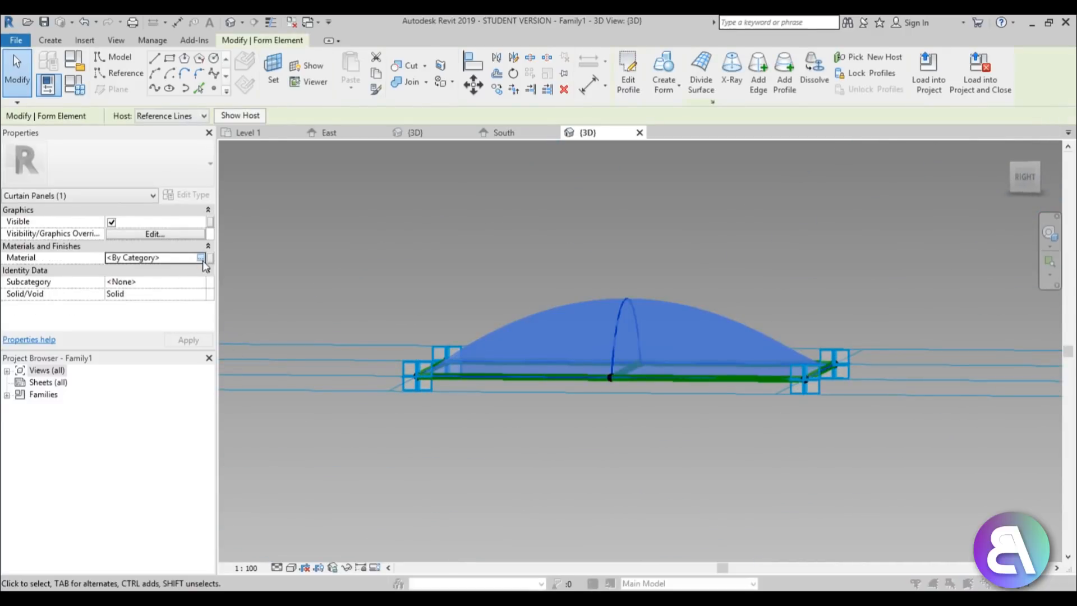
pyautogui.click(203, 263)
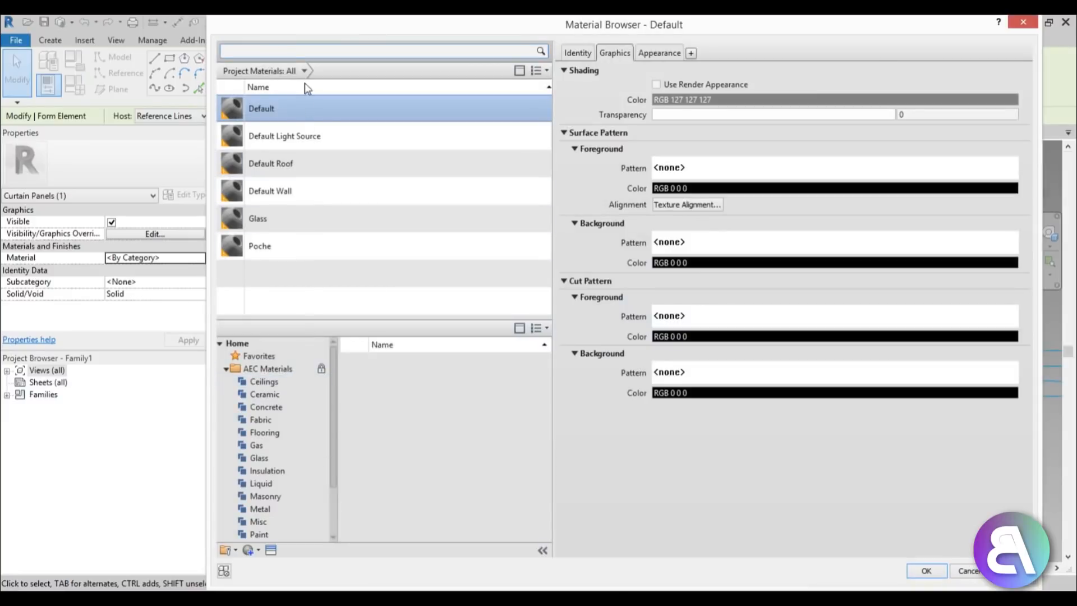
pyautogui.write('white')
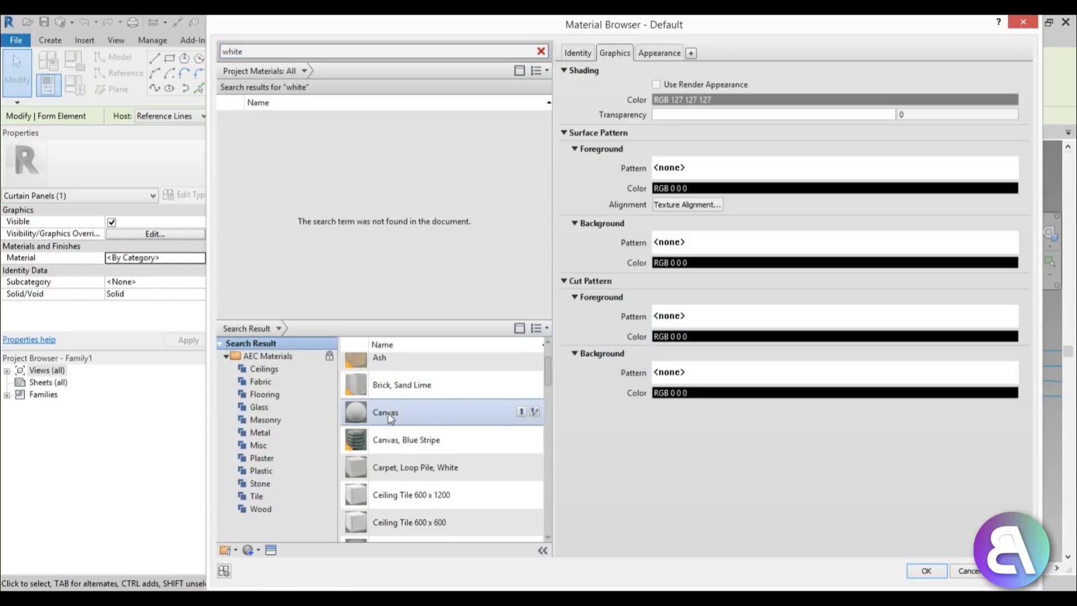
pyautogui.moveTo(385, 412)
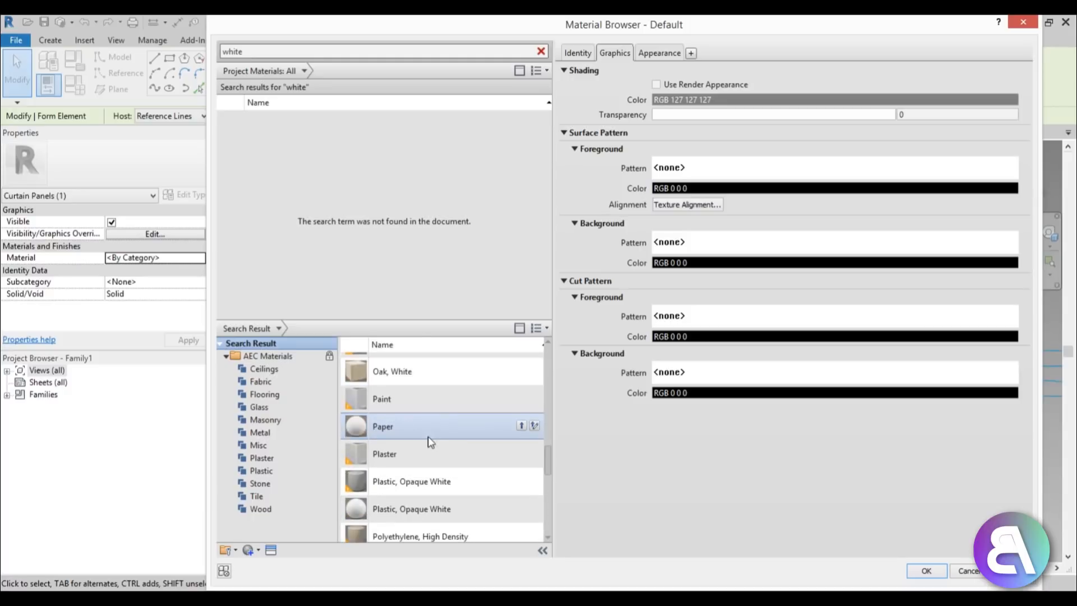
pyautogui.doubleClick(382, 426)
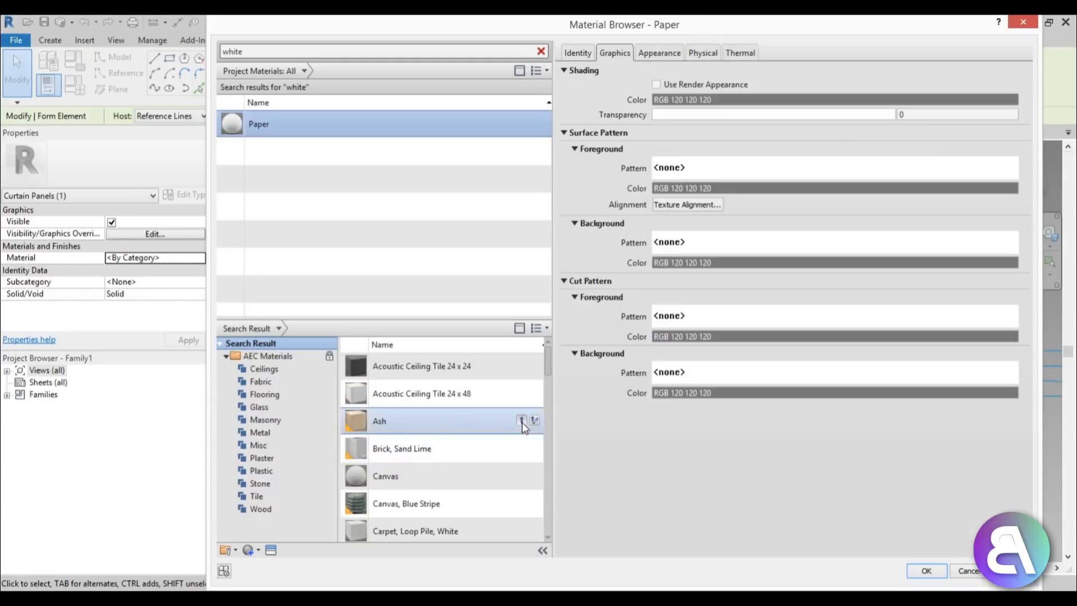
pyautogui.click(925, 570)
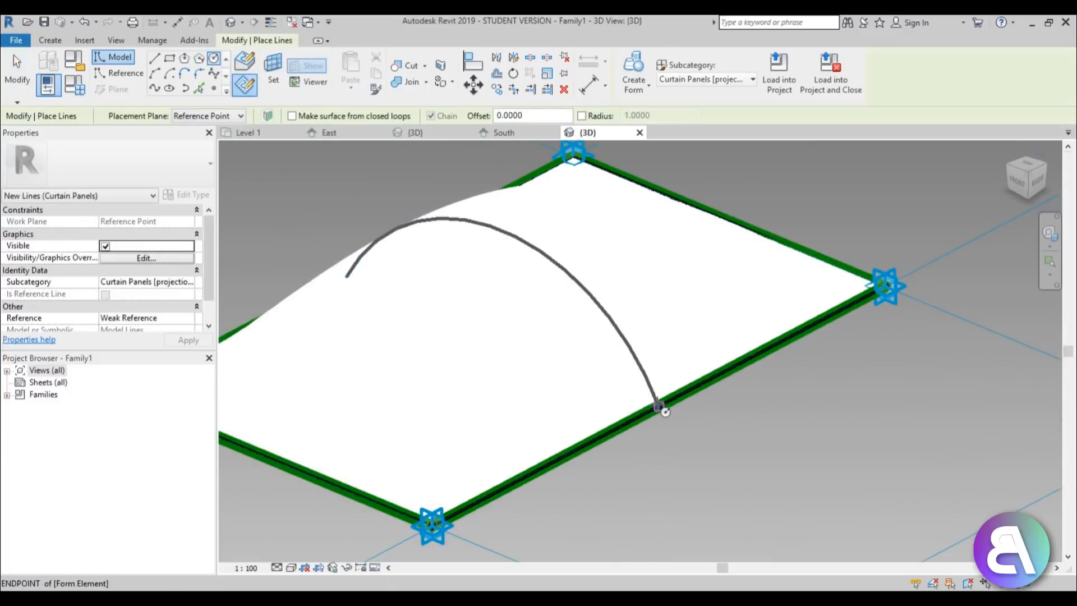
# Complete the second arc of the round frame profile at the panel's edge.
pyautogui.click(657, 409)
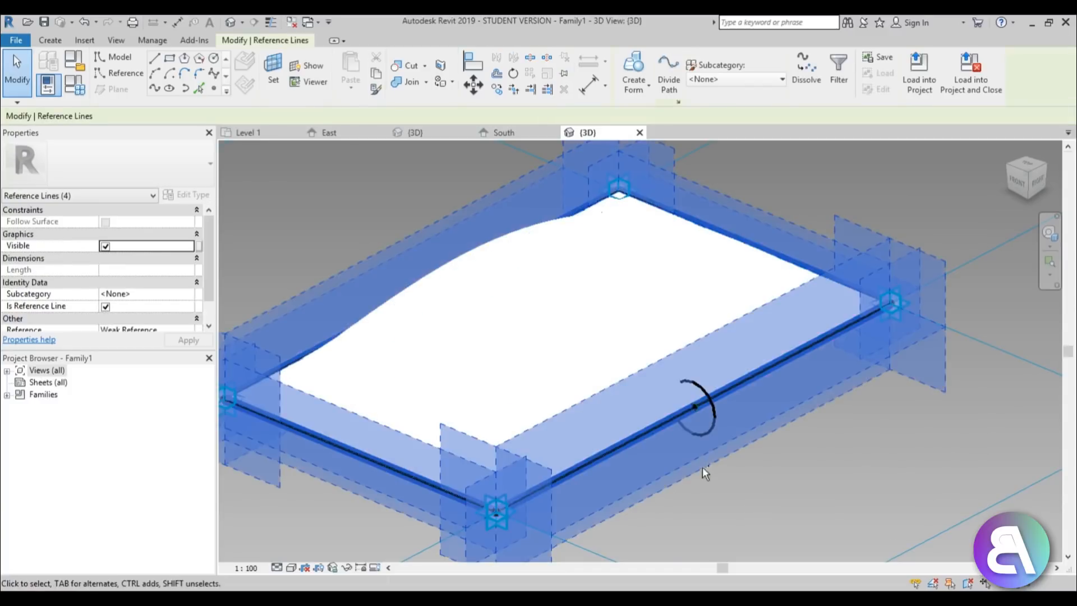
pyautogui.moveTo(694, 407)
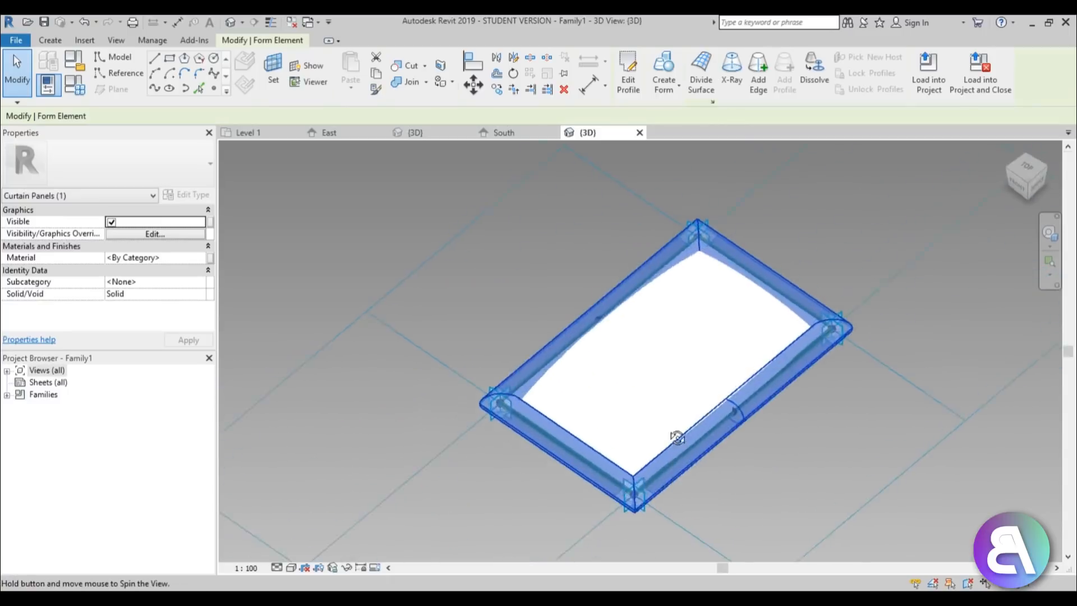
# Assign Aluminum, searched via 'alu', as the frame's material and confirm.
pyautogui.click(203, 257)
pyautogui.write('a')
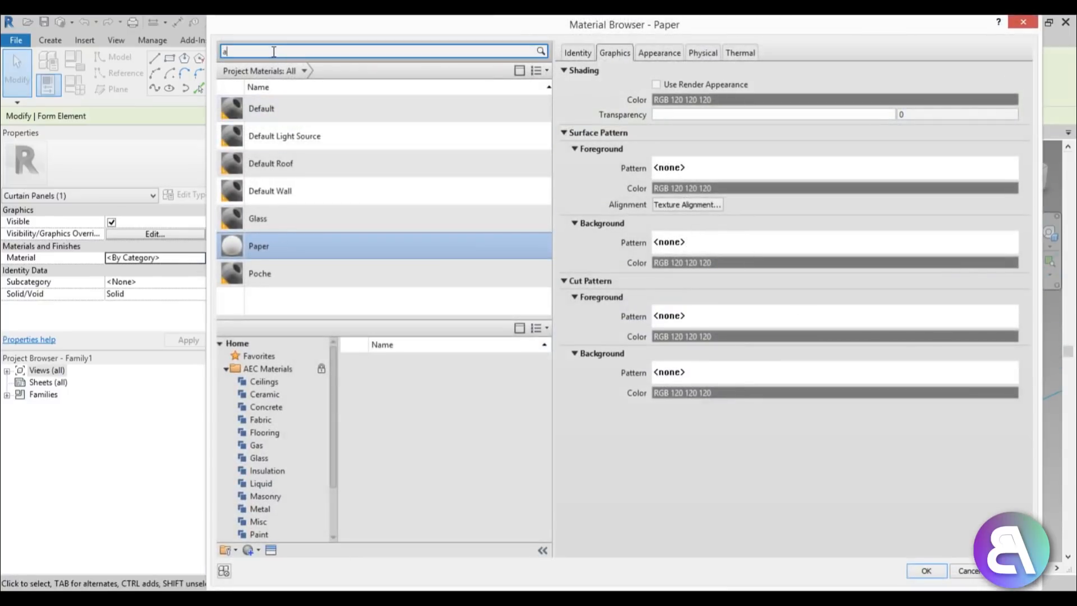
pyautogui.write('lu')
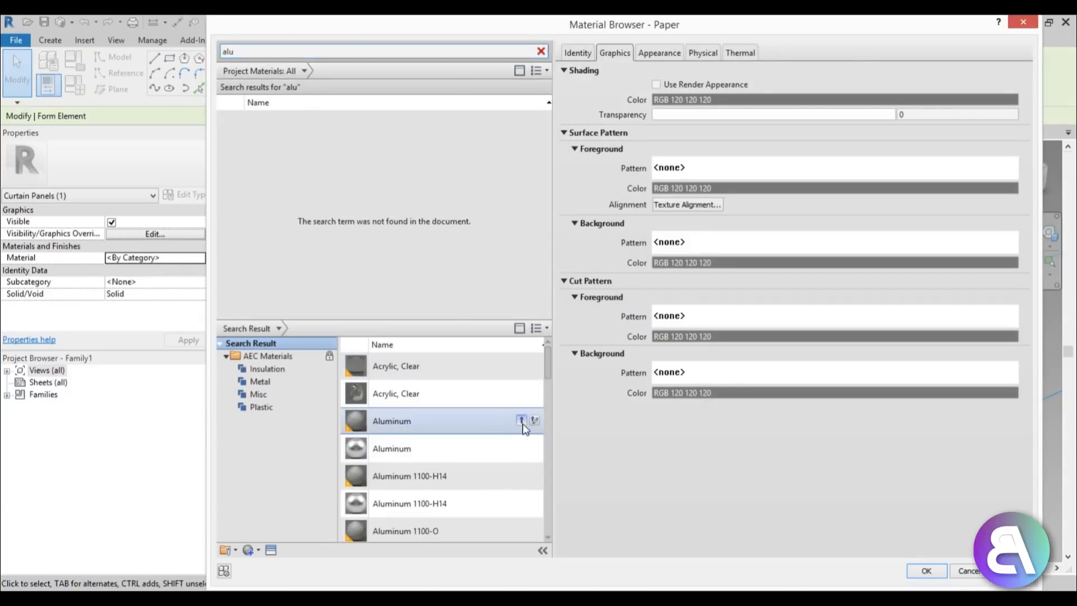
pyautogui.click(521, 421)
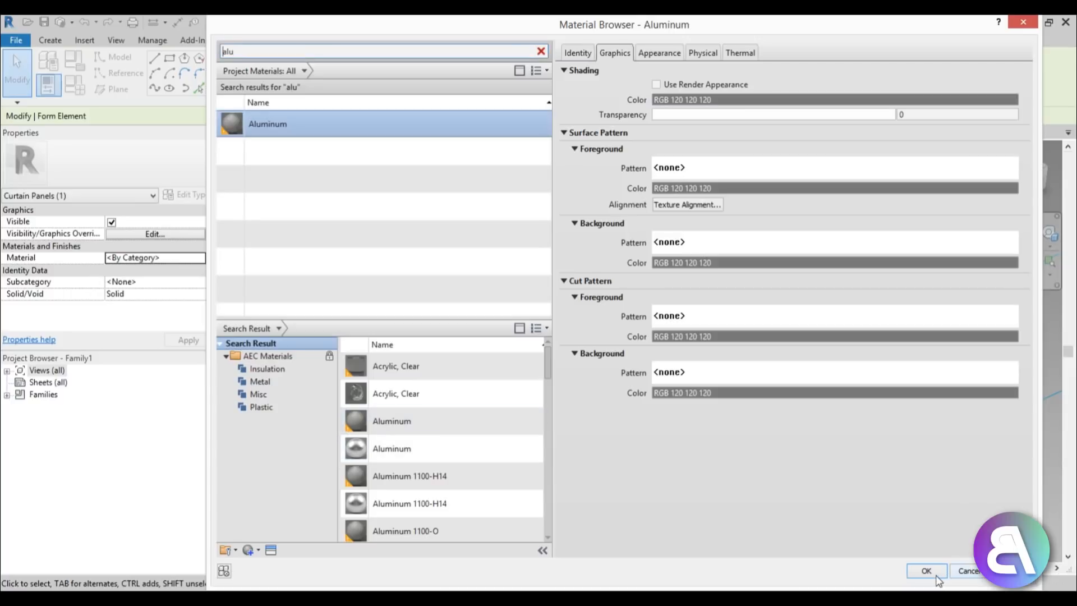
pyautogui.click(926, 572)
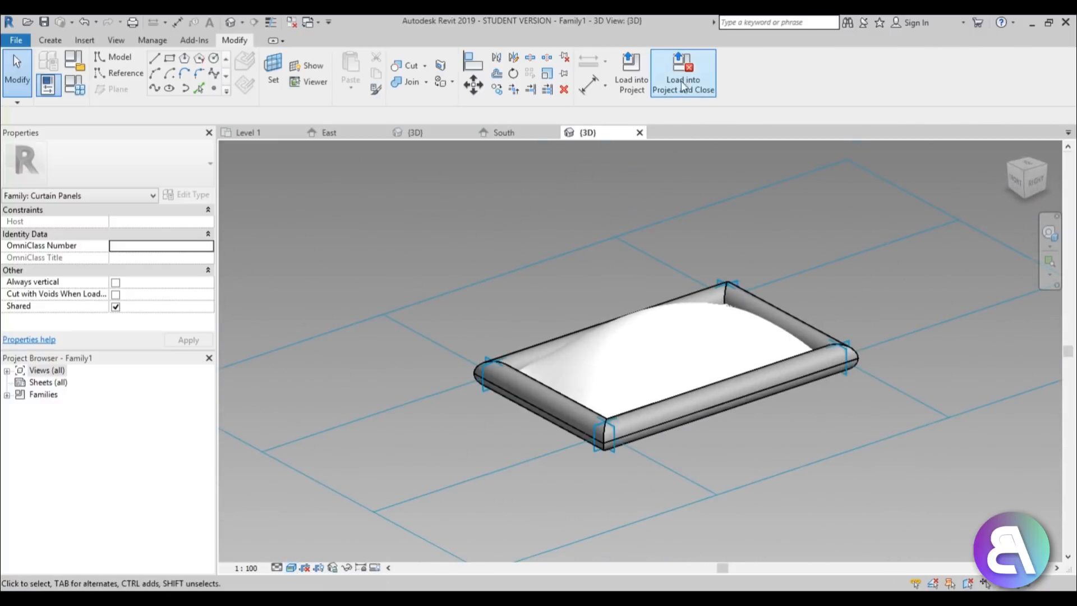
# Load the panel family into the project and view the curved facade in 3D.
pyautogui.click(682, 74)
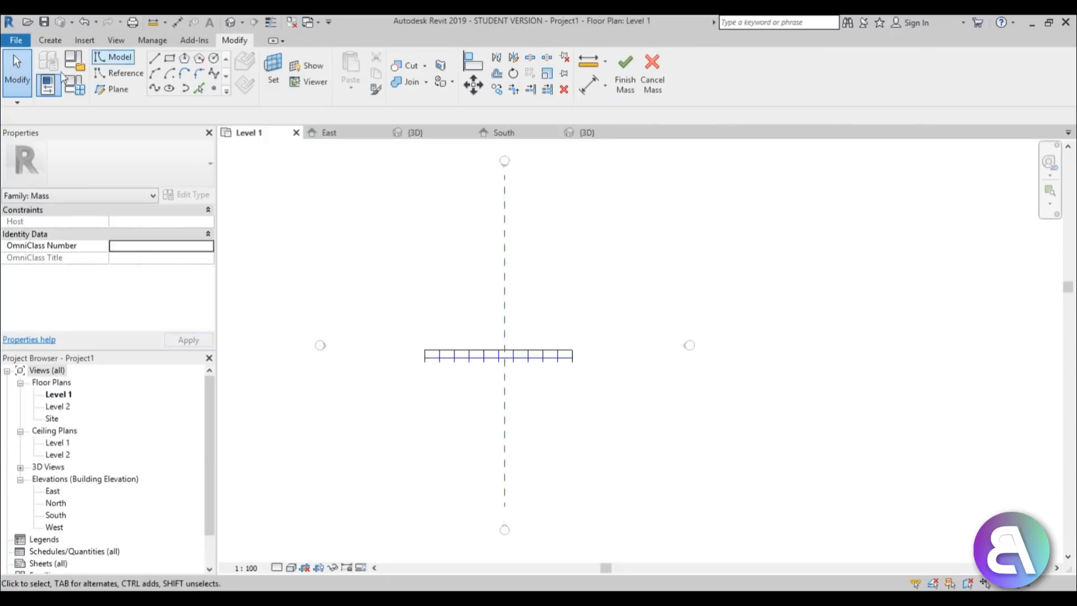
pyautogui.click(414, 132)
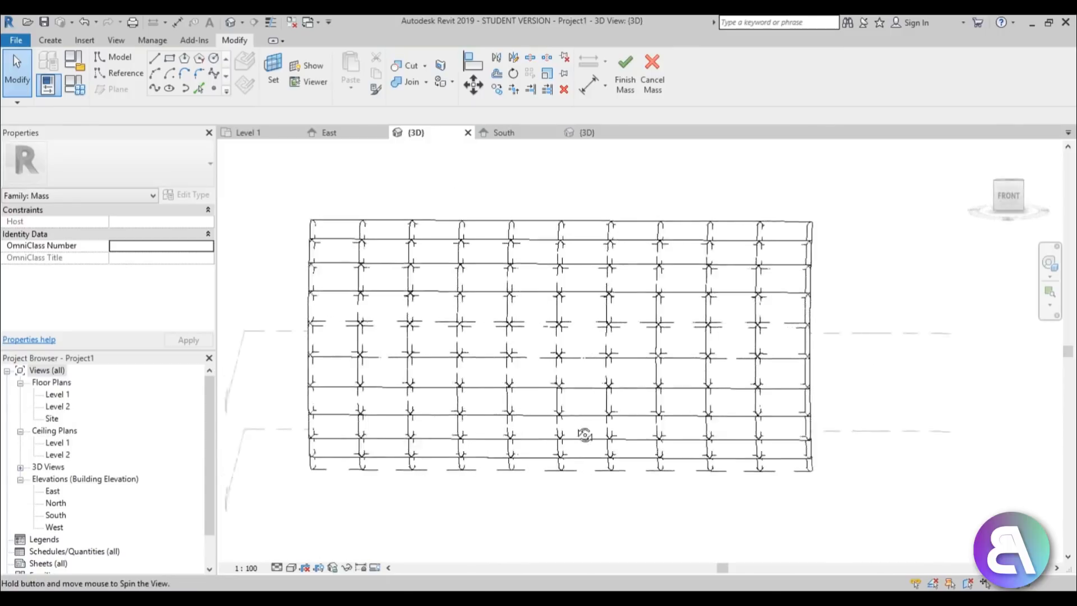
pyautogui.moveTo(583, 434); pyautogui.dragTo(490, 462)
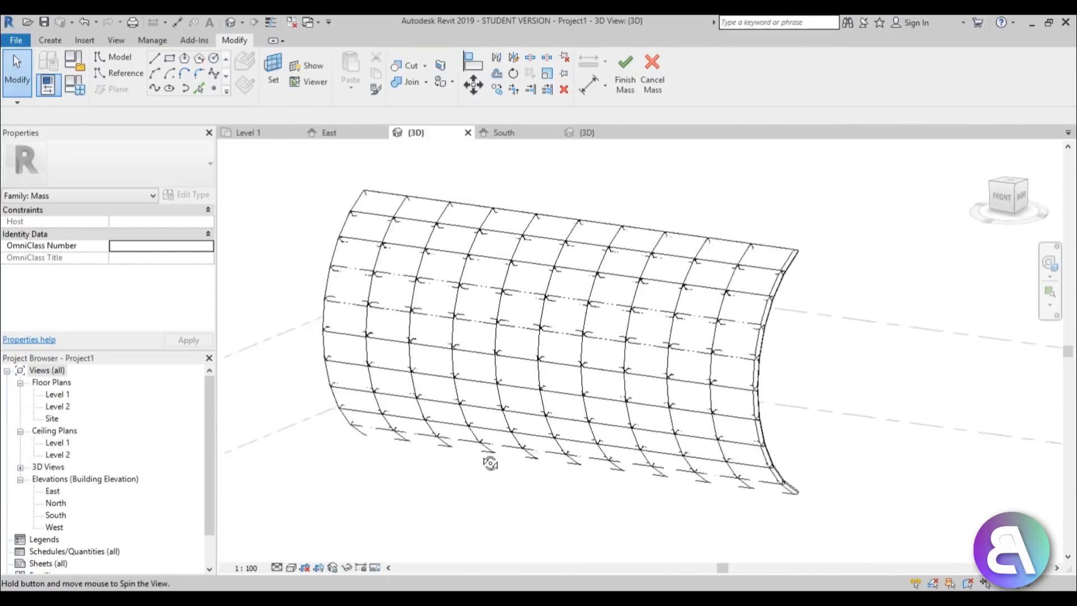
pyautogui.moveTo(490, 464); pyautogui.dragTo(709, 452)
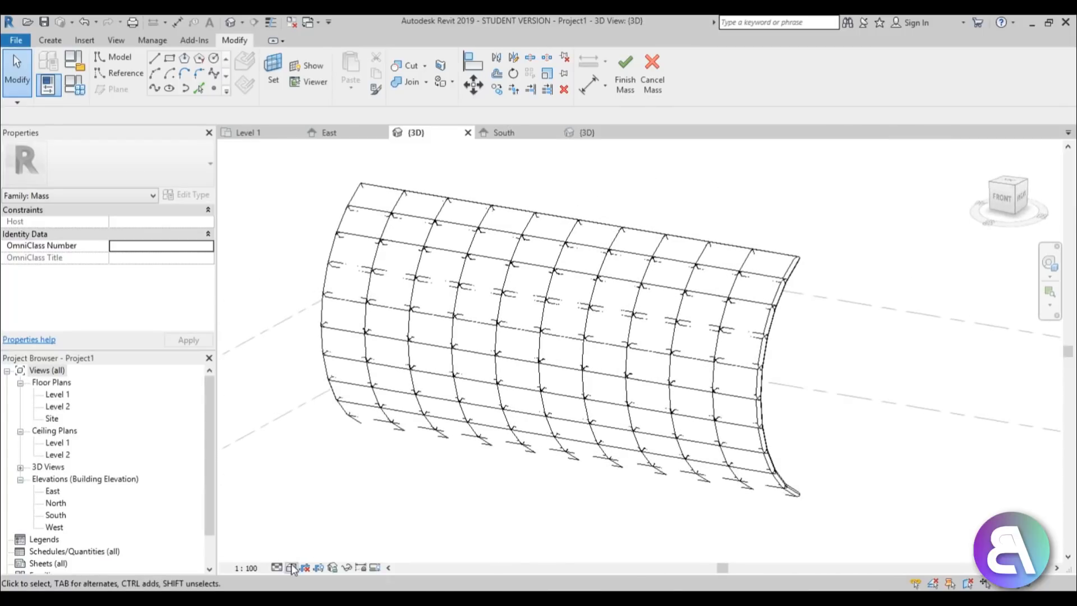
# Show the panelled facade in Shaded visual style and clear the selection.
pyautogui.click(292, 568)
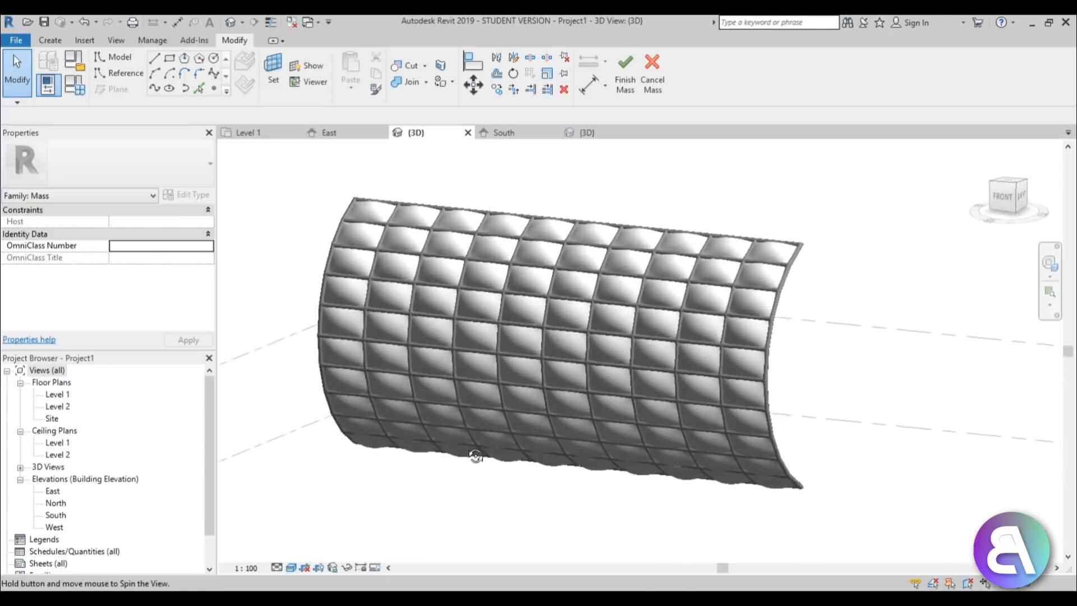
pyautogui.moveTo(476, 456); pyautogui.dragTo(477, 488)
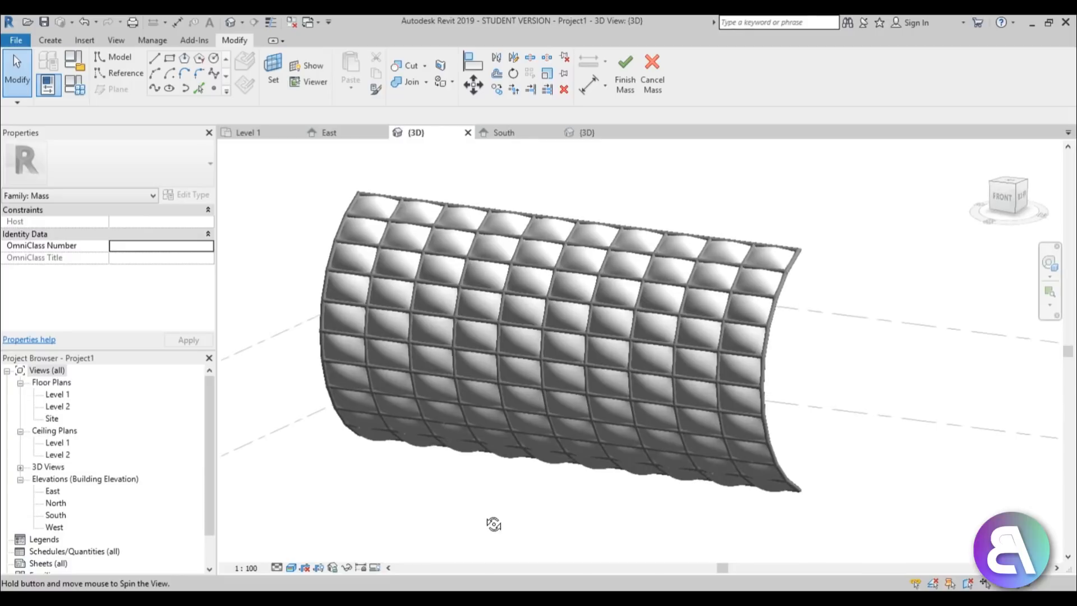
pyautogui.moveTo(375, 401)
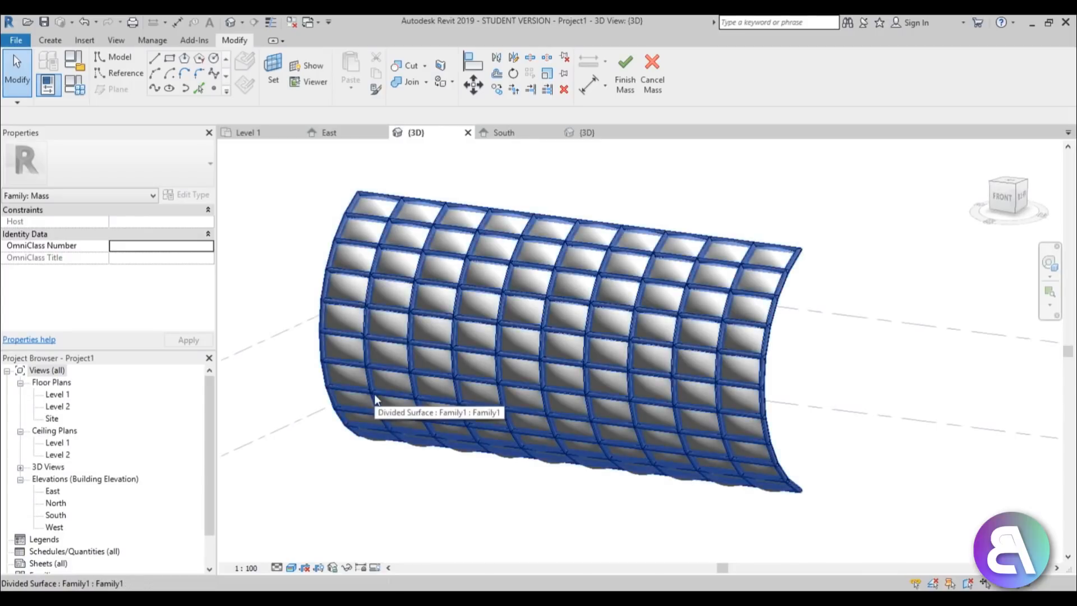
pyautogui.click(625, 75)
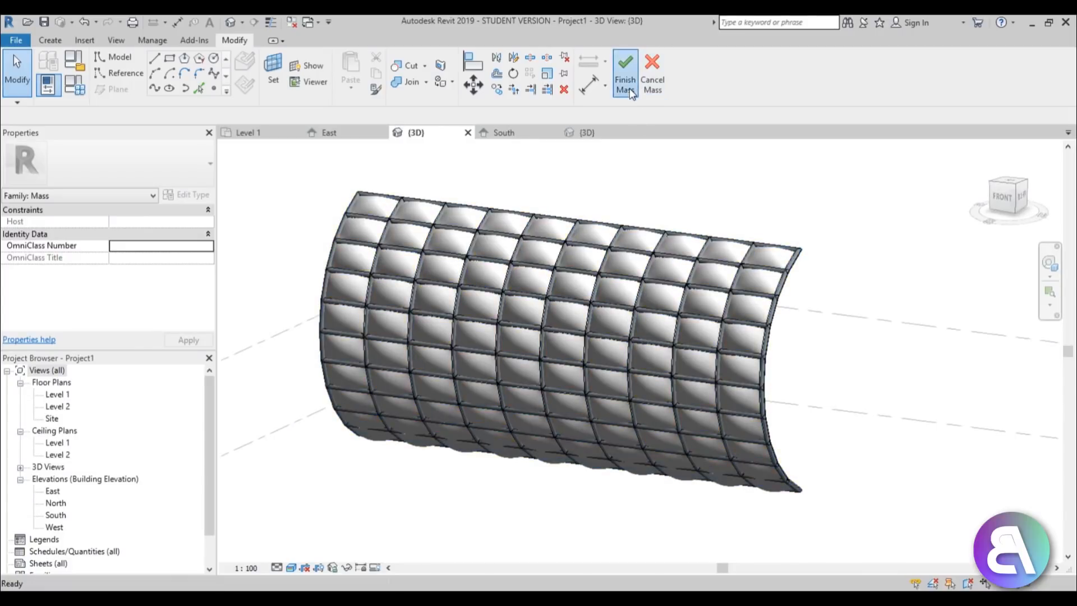
# Finish the facade mass and go to the Level 1 floor plan.
pyautogui.click(625, 72)
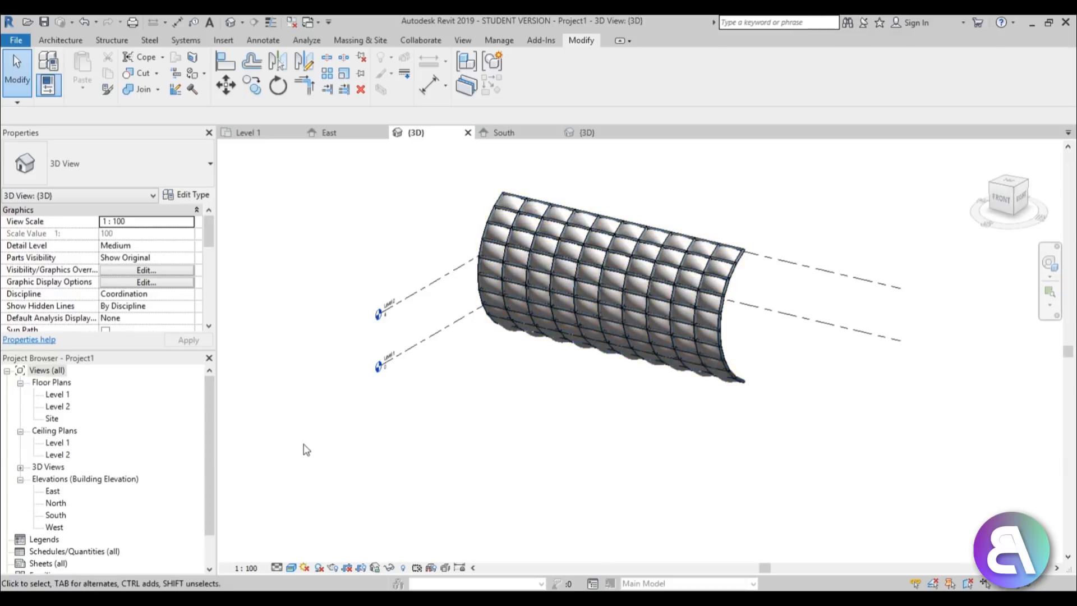
pyautogui.click(57, 394)
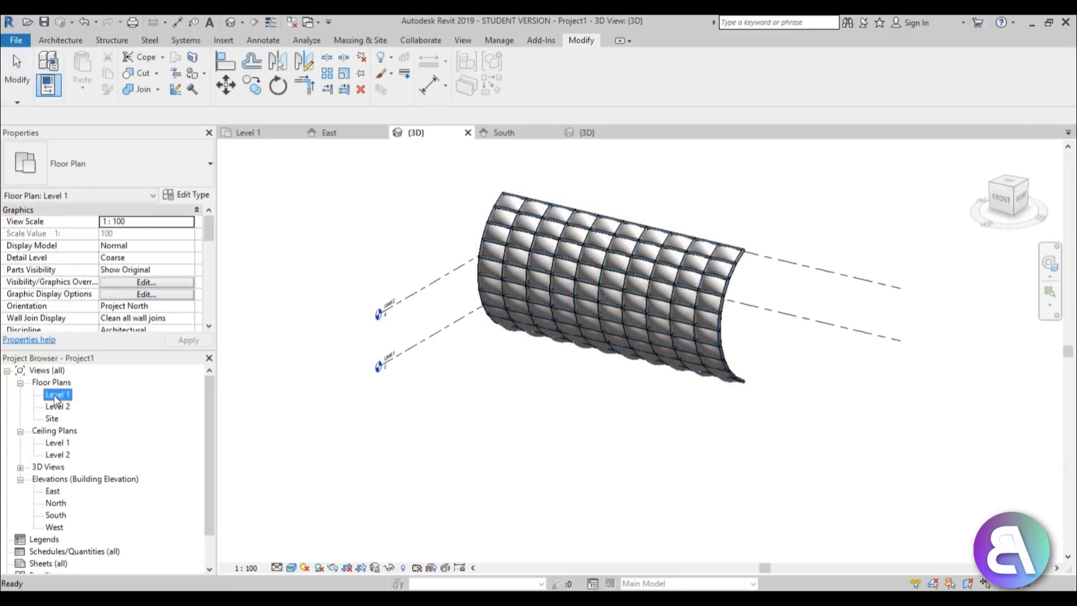
pyautogui.doubleClick(57, 393)
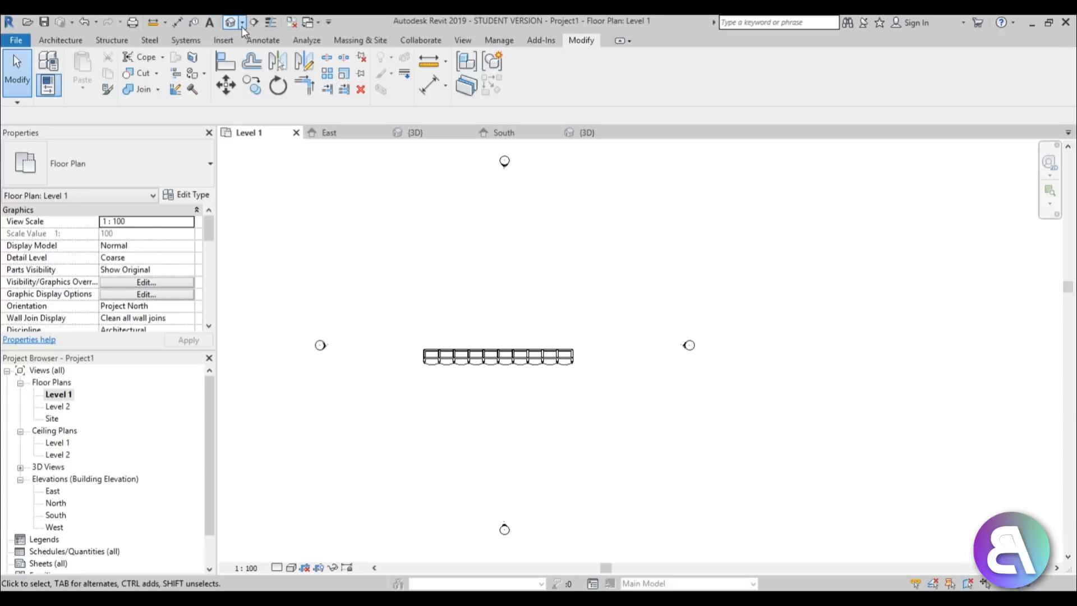
# Place a perspective camera looking along the panelled facade.
pyautogui.click(230, 22)
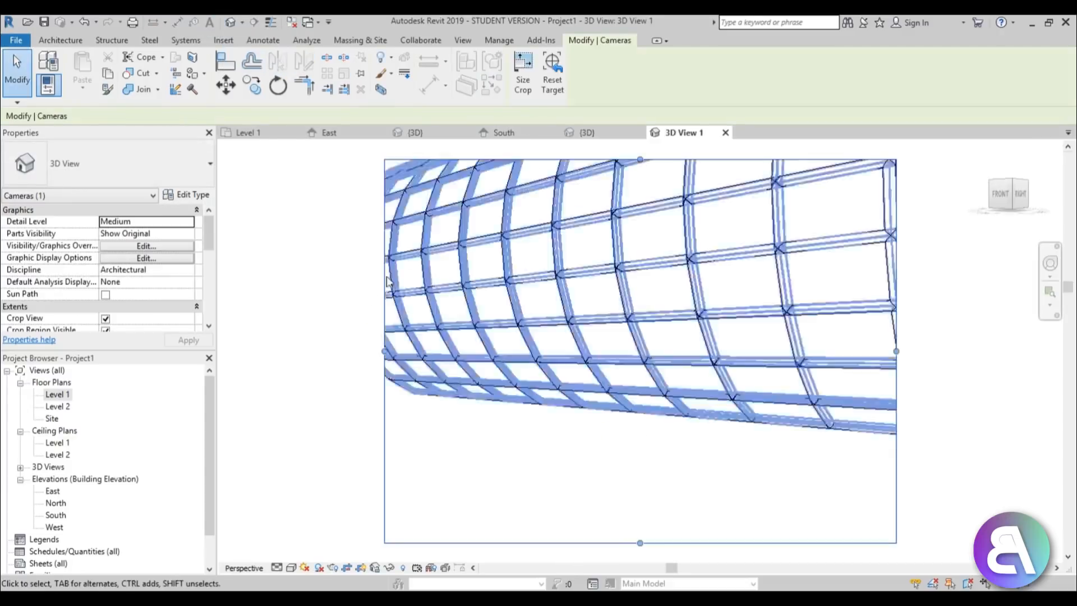
pyautogui.click(1050, 265)
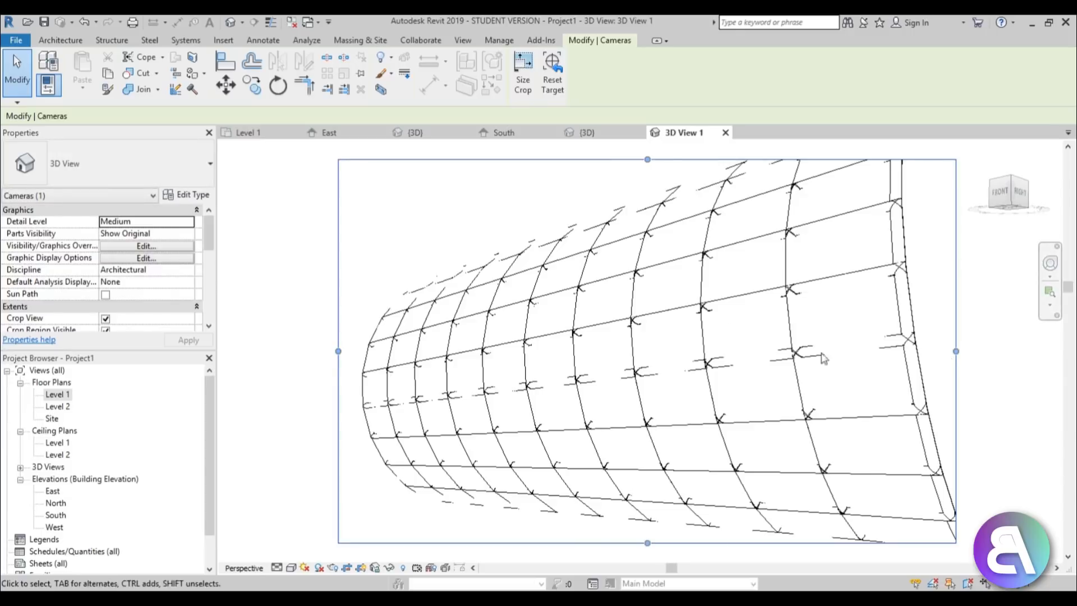
pyautogui.click(456, 526)
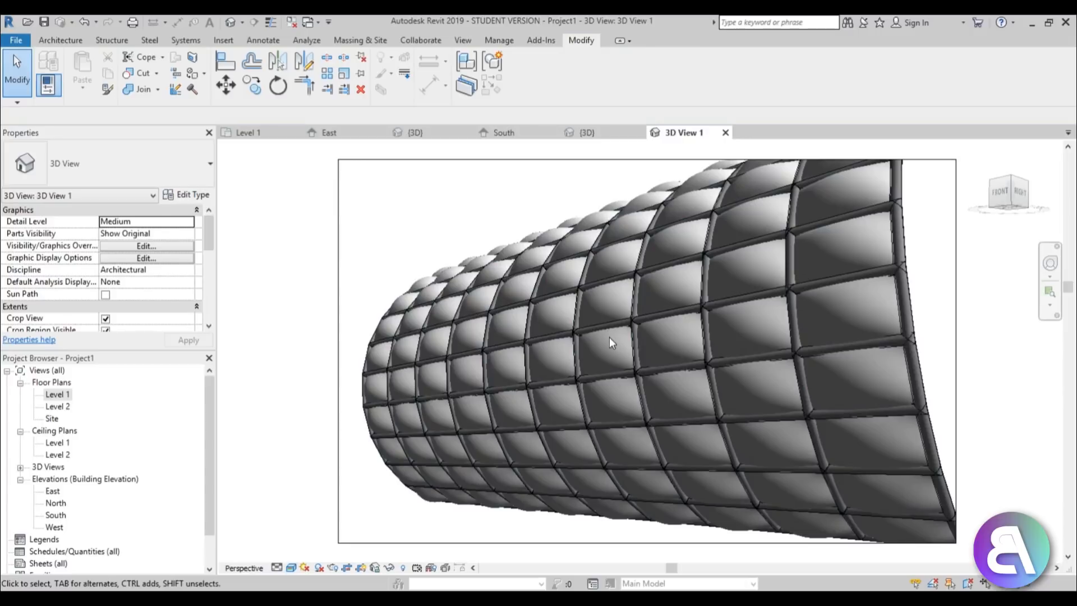
pyautogui.moveTo(635, 357)
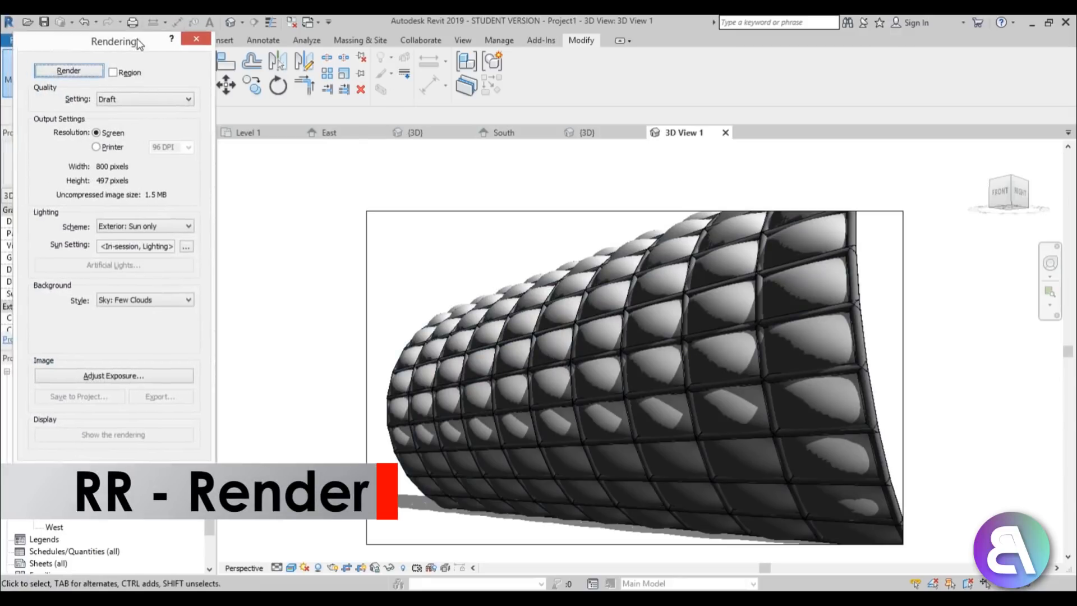
# Set the render quality to Medium in the Rendering dialog.
pyautogui.click(145, 98)
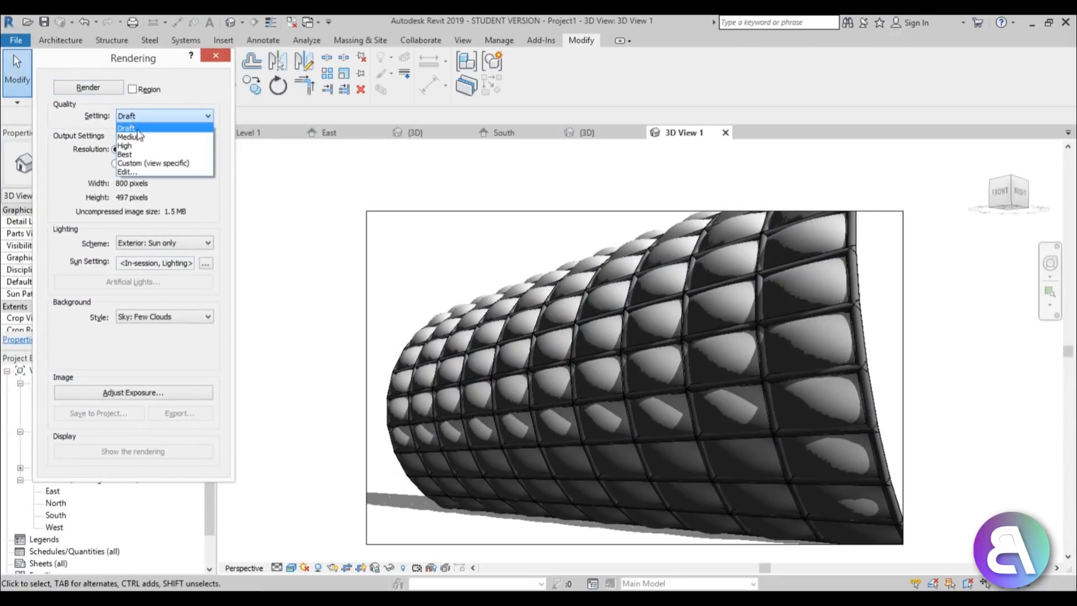
pyautogui.click(130, 137)
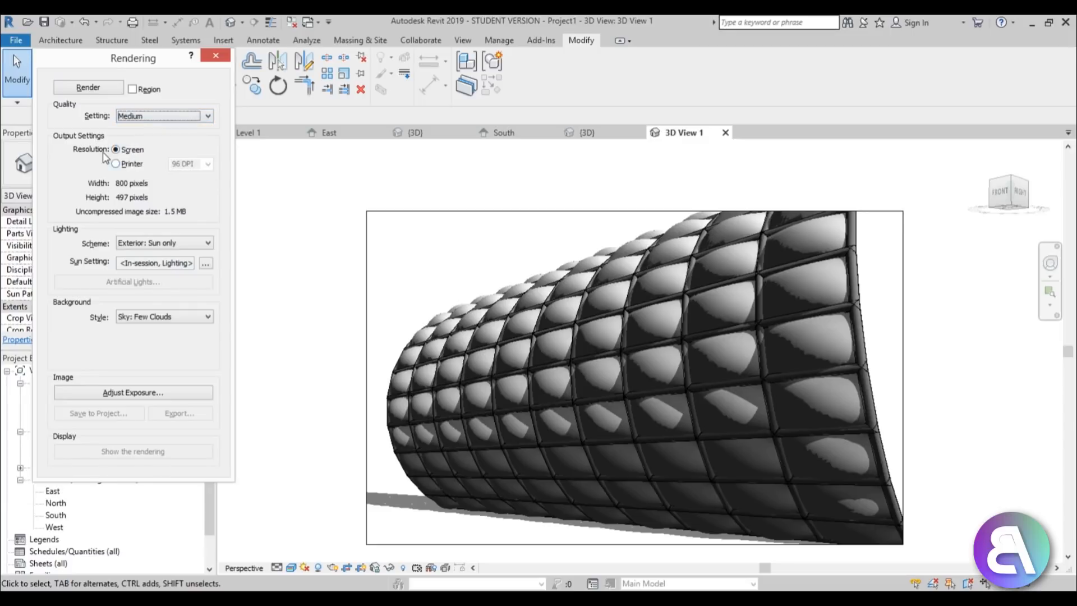
pyautogui.moveTo(155, 210)
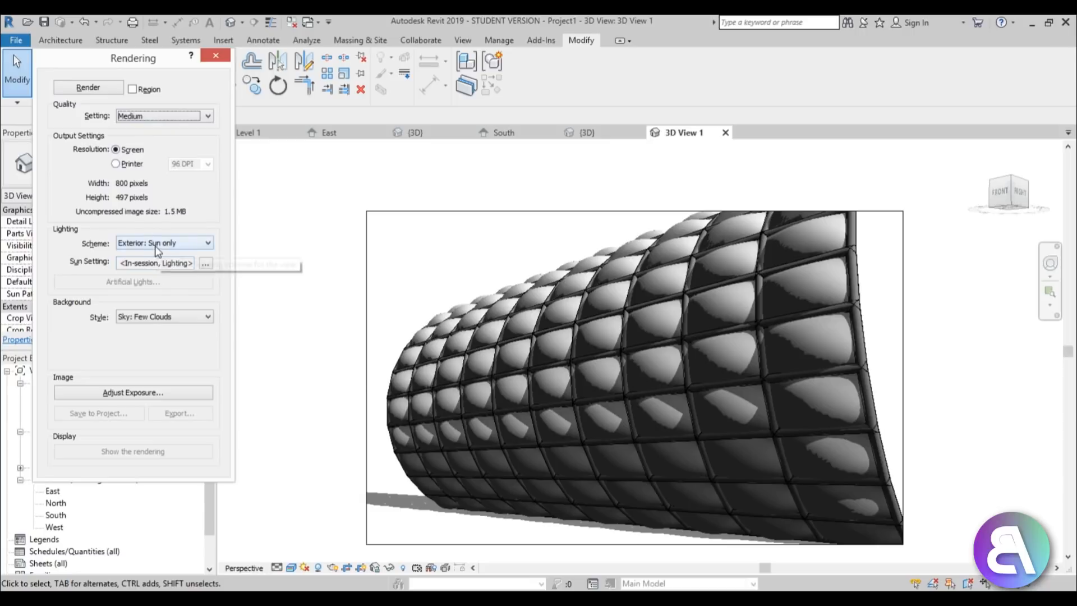
pyautogui.moveTo(532, 310)
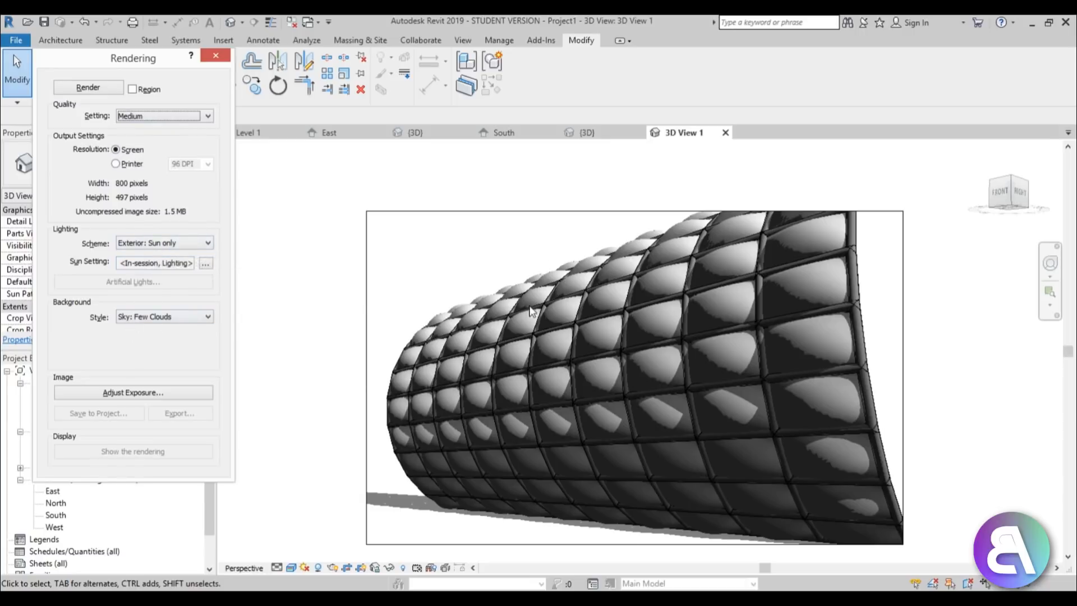
pyautogui.moveTo(464, 430)
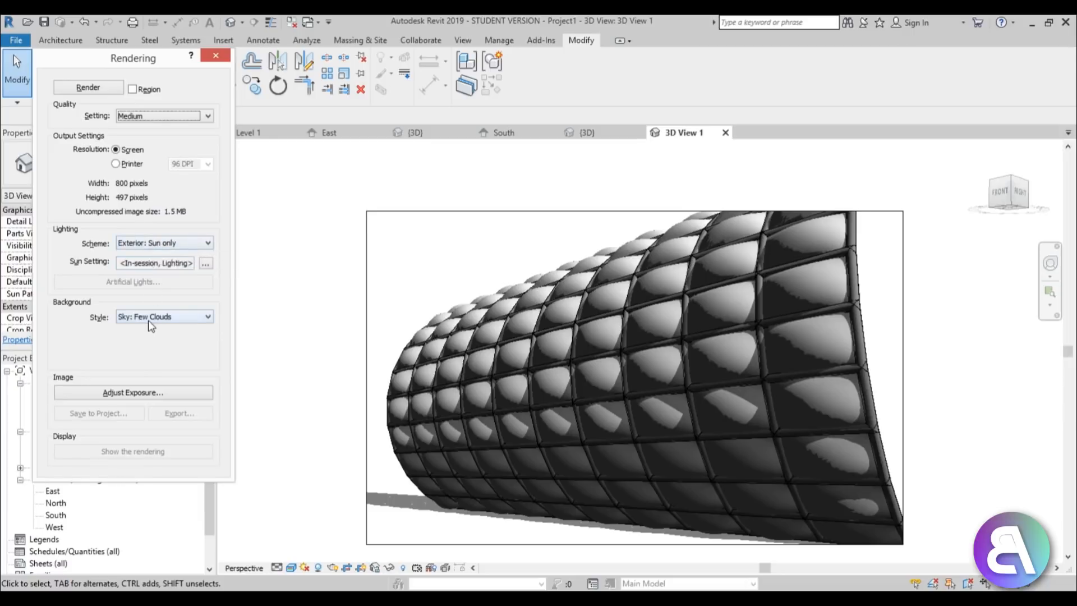
pyautogui.click(164, 317)
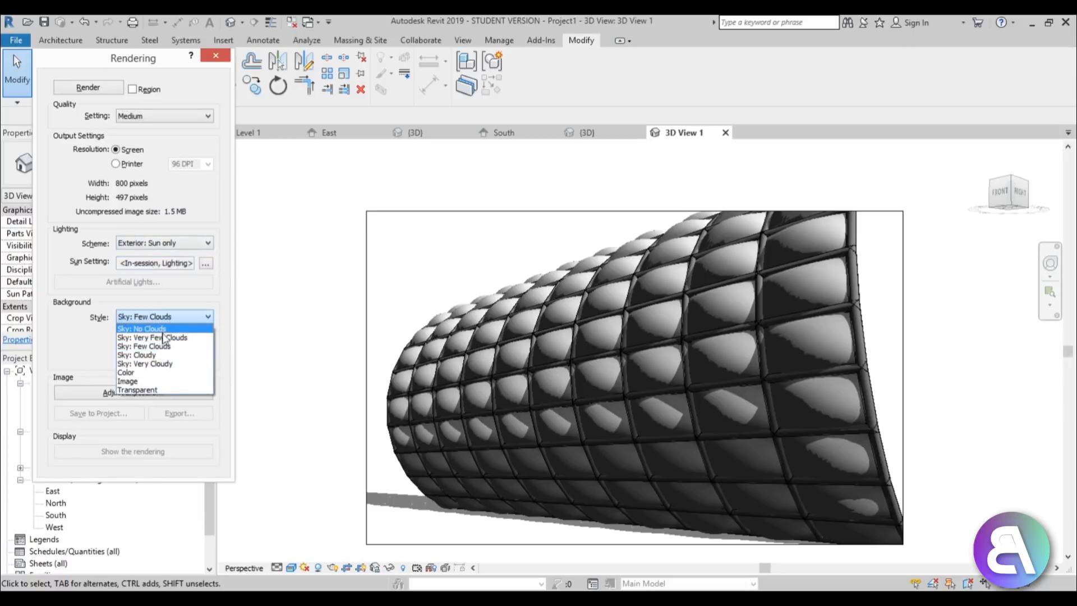
# Set the background style to a plain black colour and render the camera view.
pyautogui.click(125, 373)
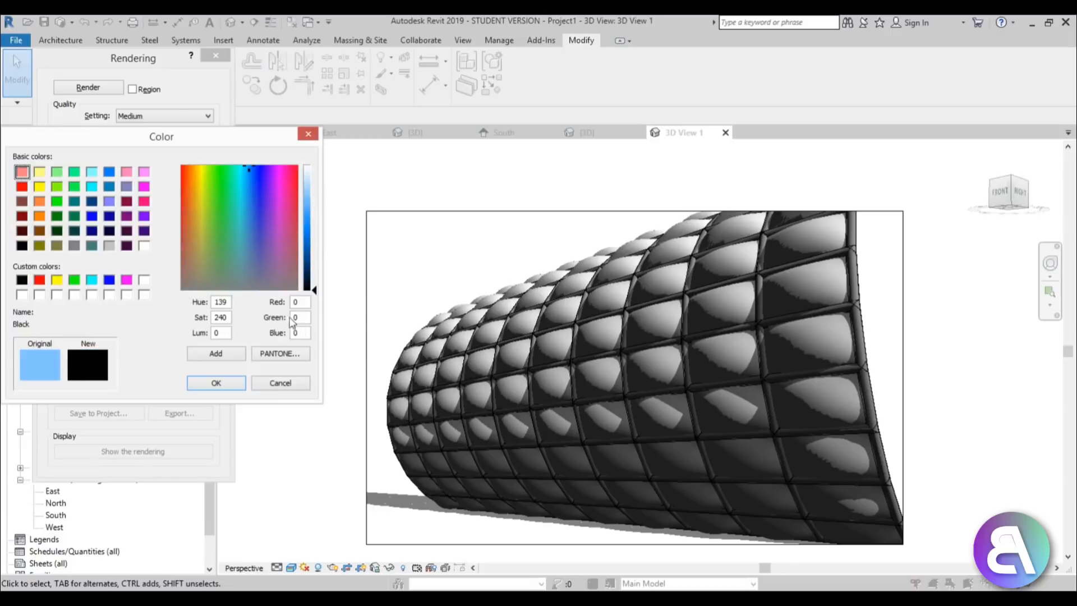
pyautogui.click(215, 383)
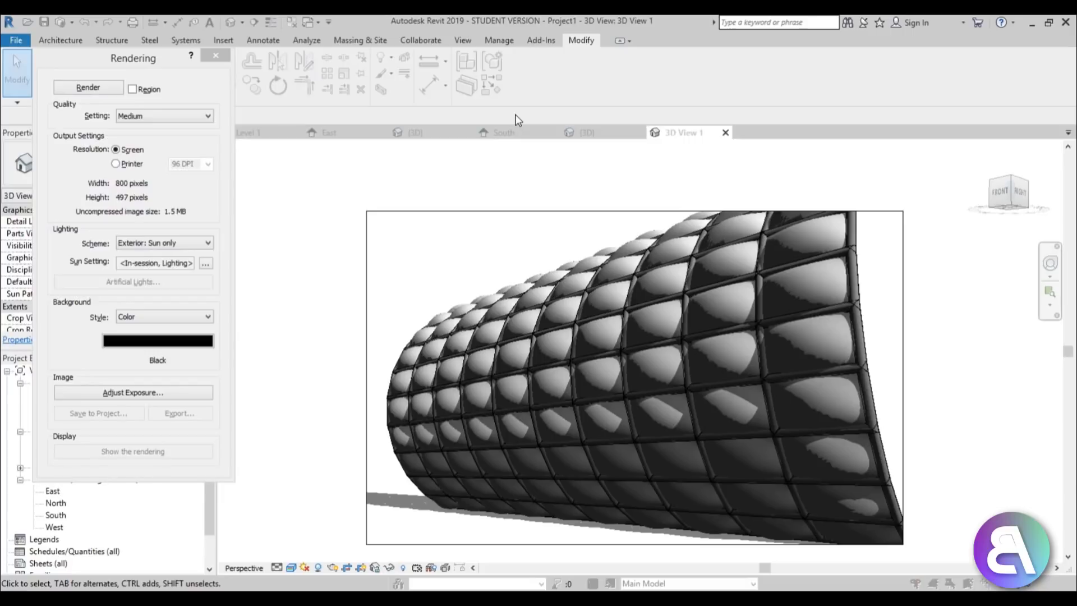
pyautogui.click(88, 88)
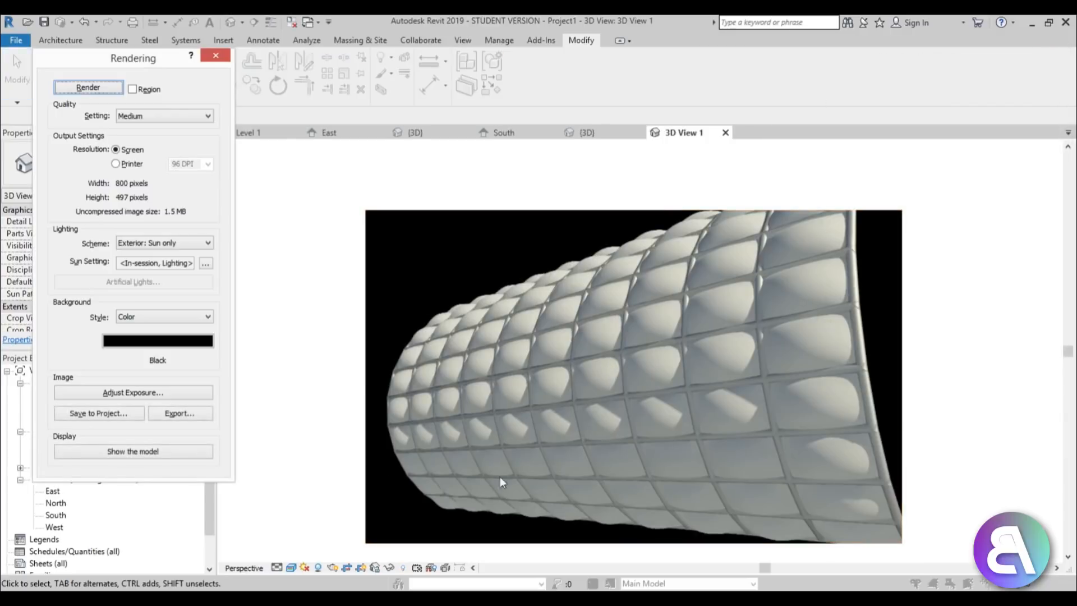
pyautogui.moveTo(566, 408)
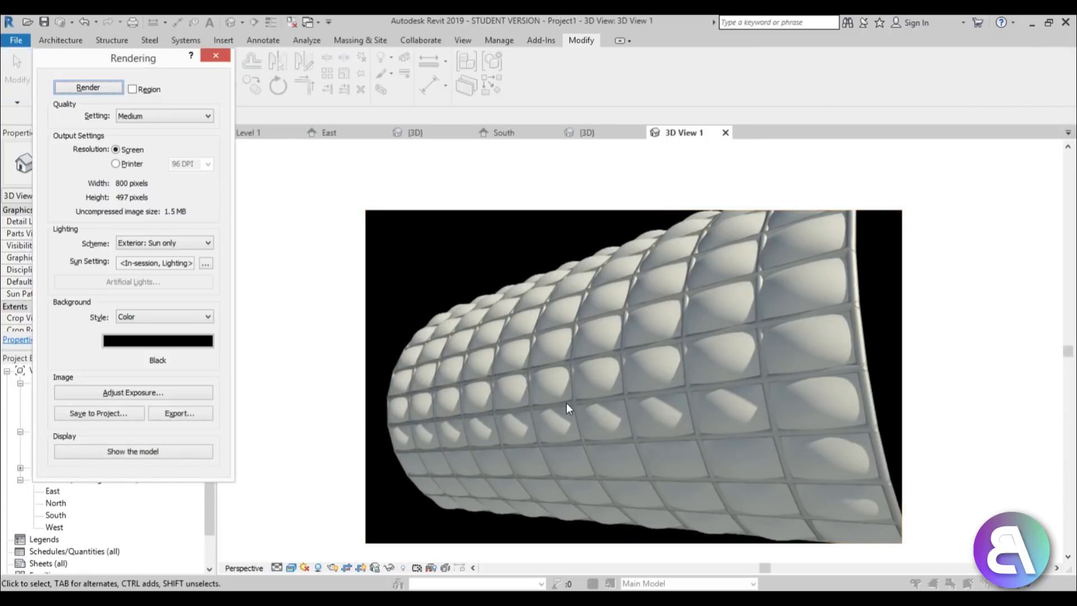